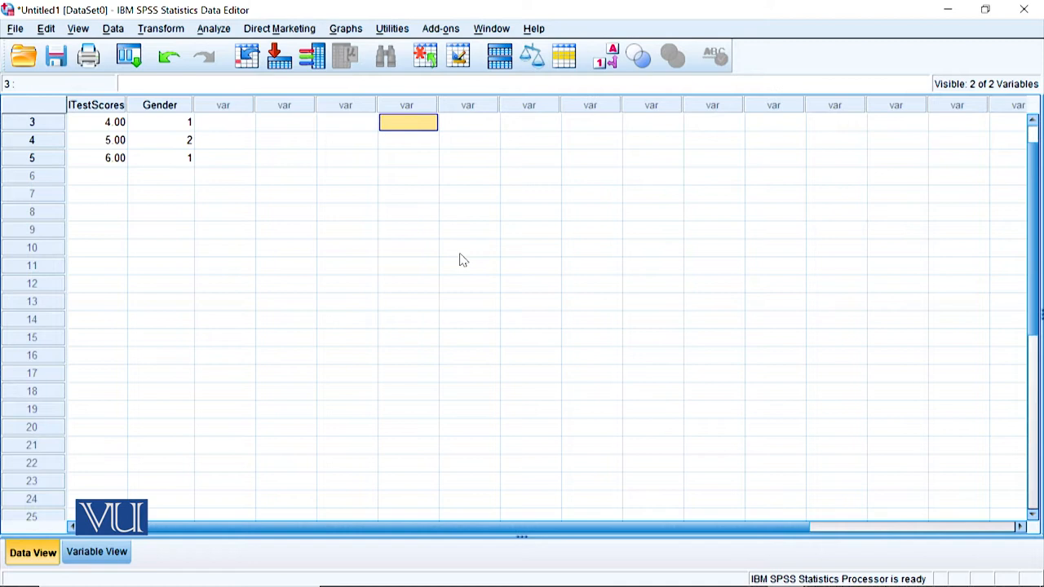
# - Create a new blank dataset (Untitled2) from File > New > Data
pyautogui.click(15, 29)
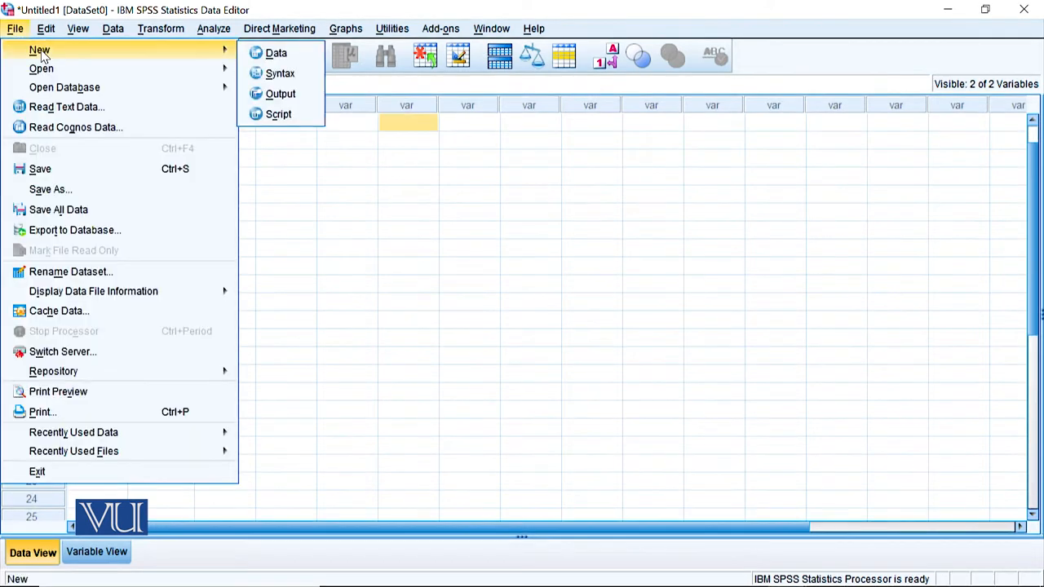
pyautogui.click(276, 52)
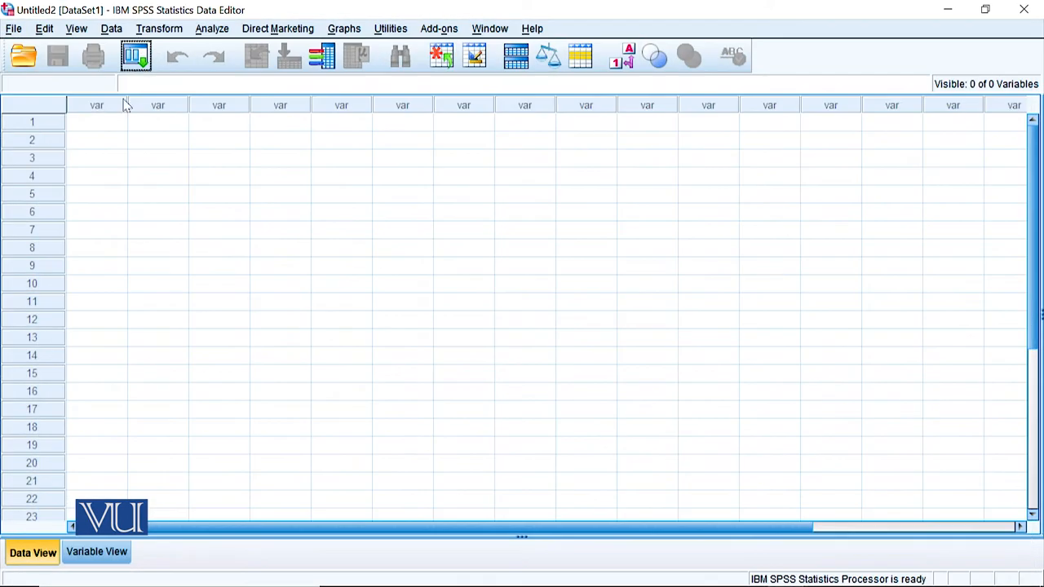
pyautogui.click(96, 123)
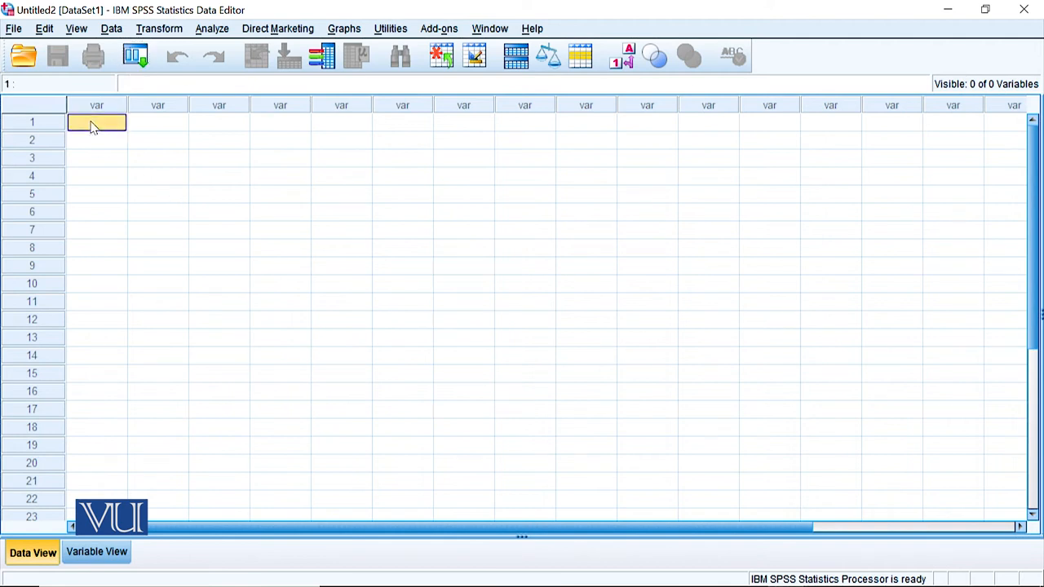
# - In Variable View, name five variables: Product, Age, Income, Occupation and Education
pyautogui.click(97, 552)
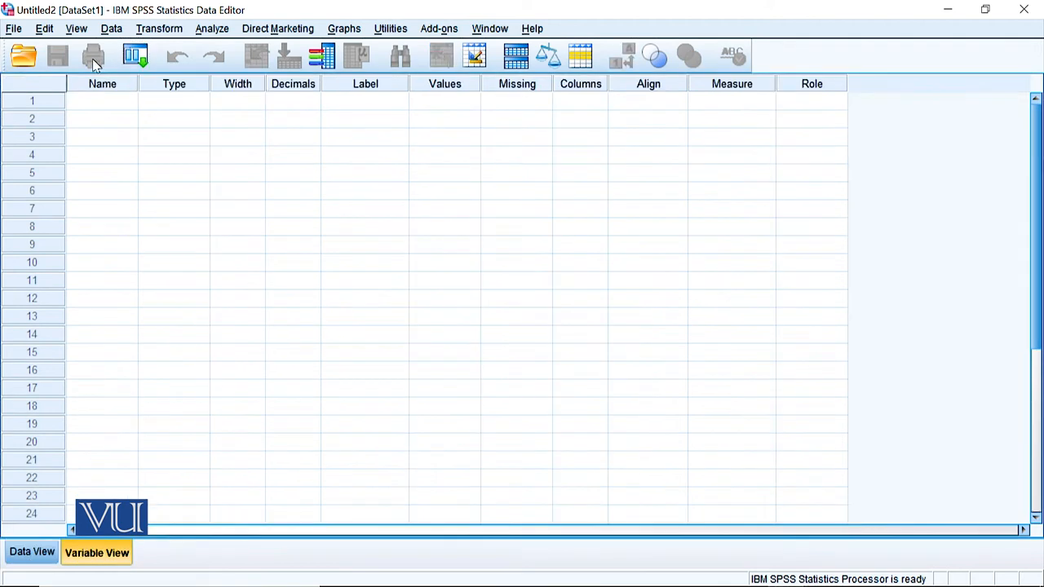
pyautogui.click(102, 100)
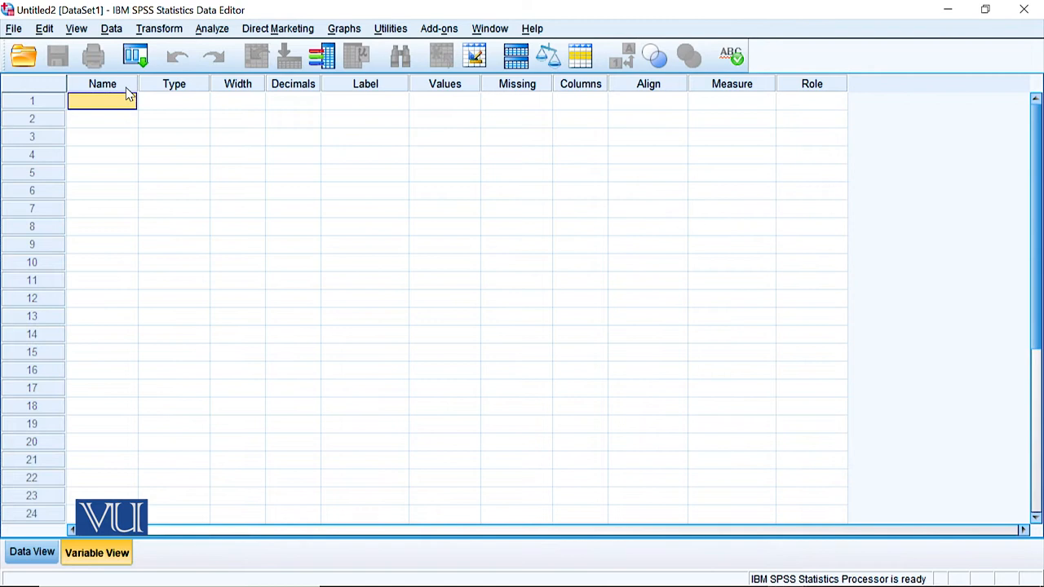
pyautogui.write('Pro')
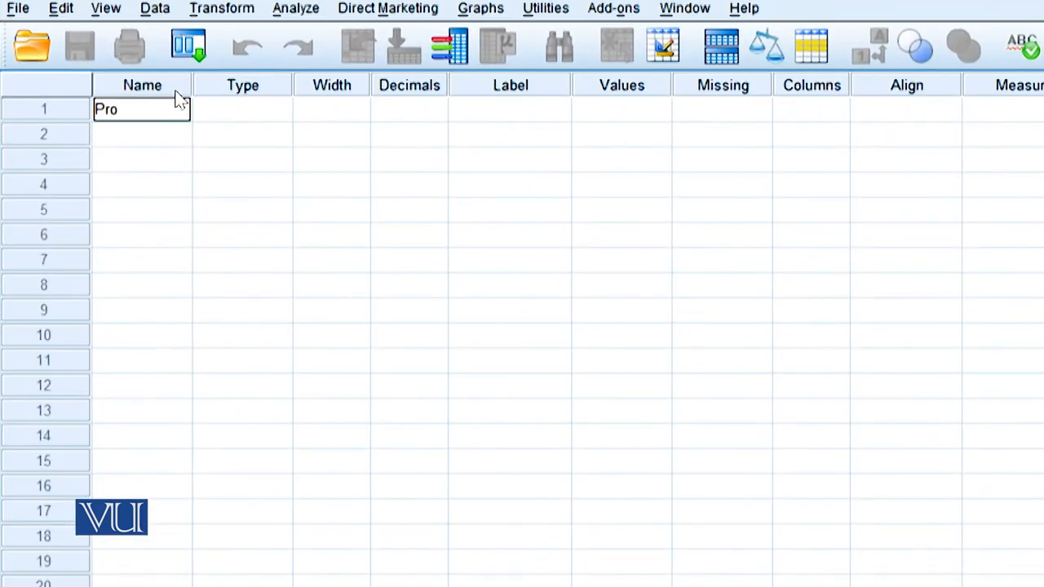
pyautogui.write('duct')
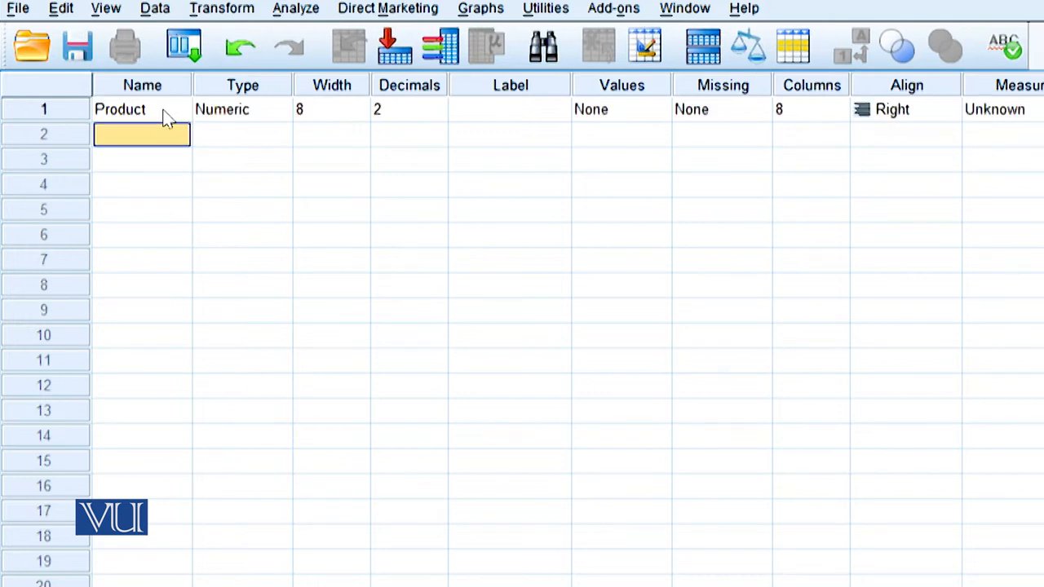
pyautogui.write('Age')
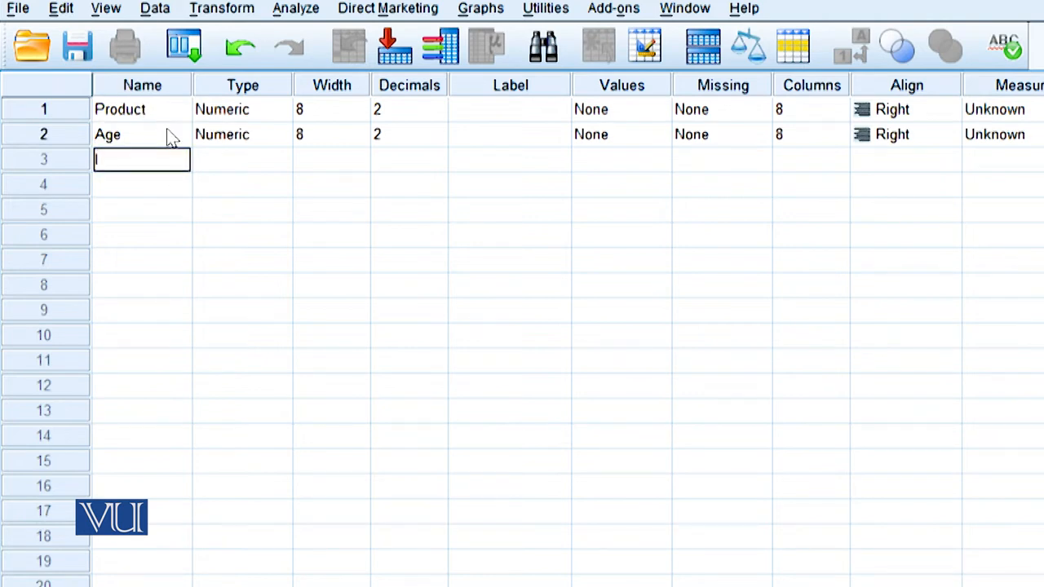
pyautogui.write('Income')
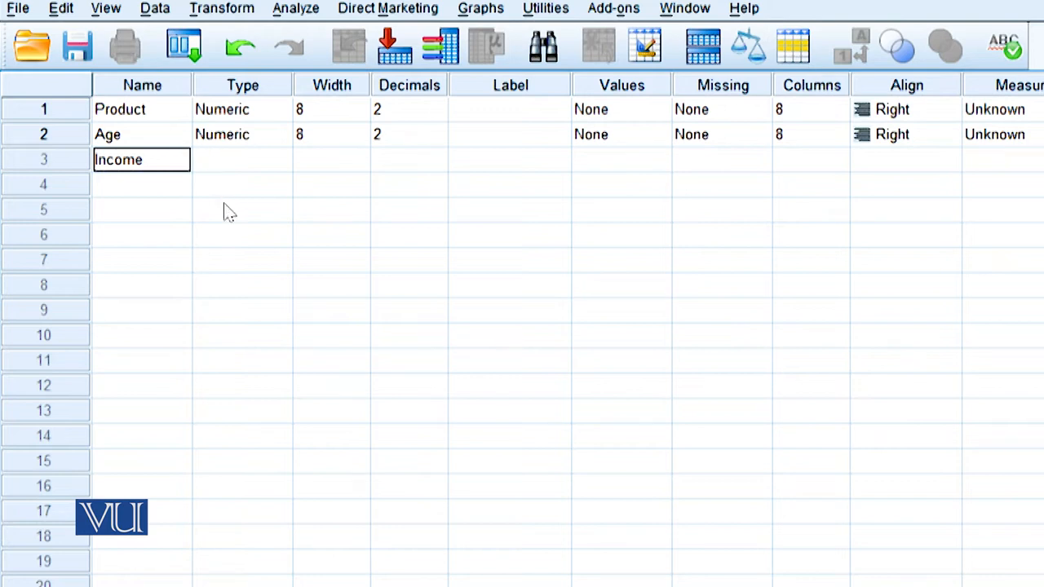
pyautogui.click(142, 184)
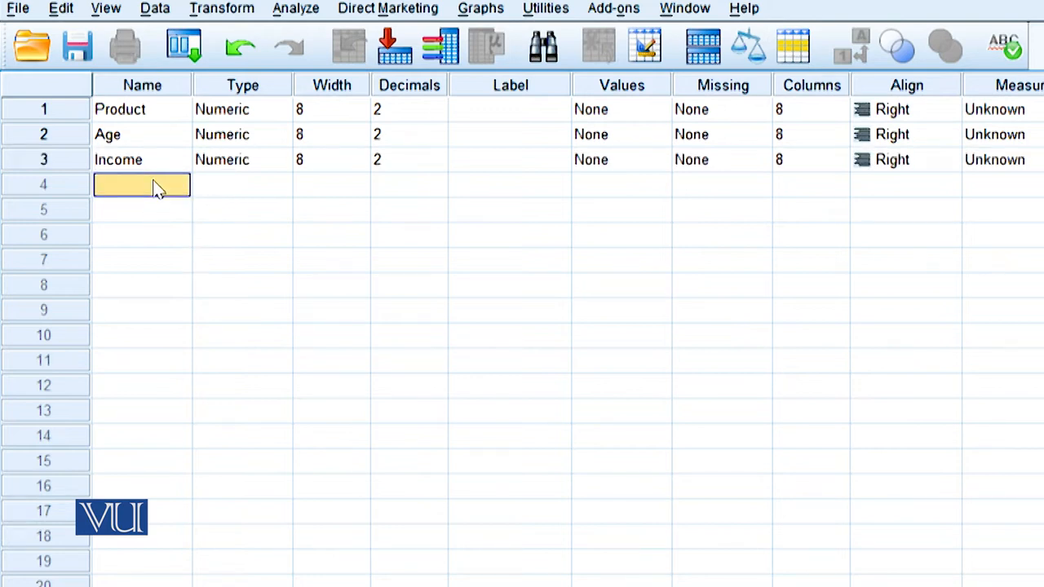
pyautogui.write('Occupation')
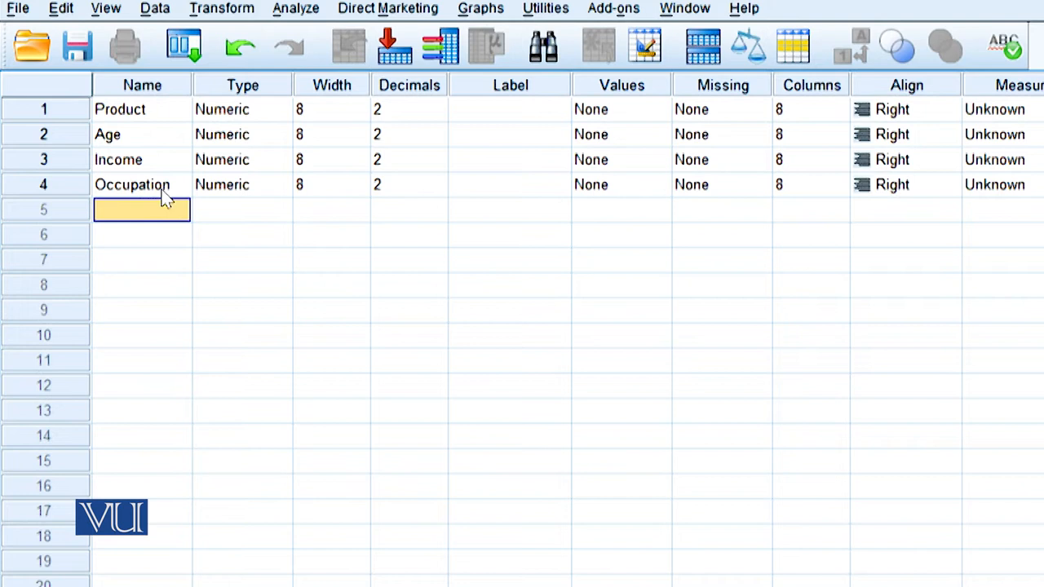
pyautogui.write('Education')
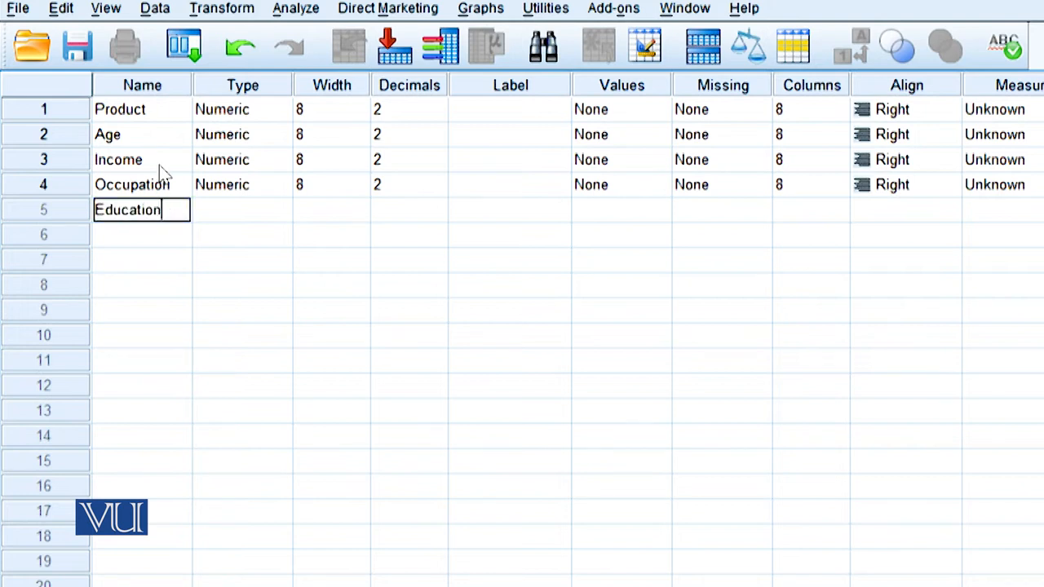
pyautogui.moveTo(355, 211)
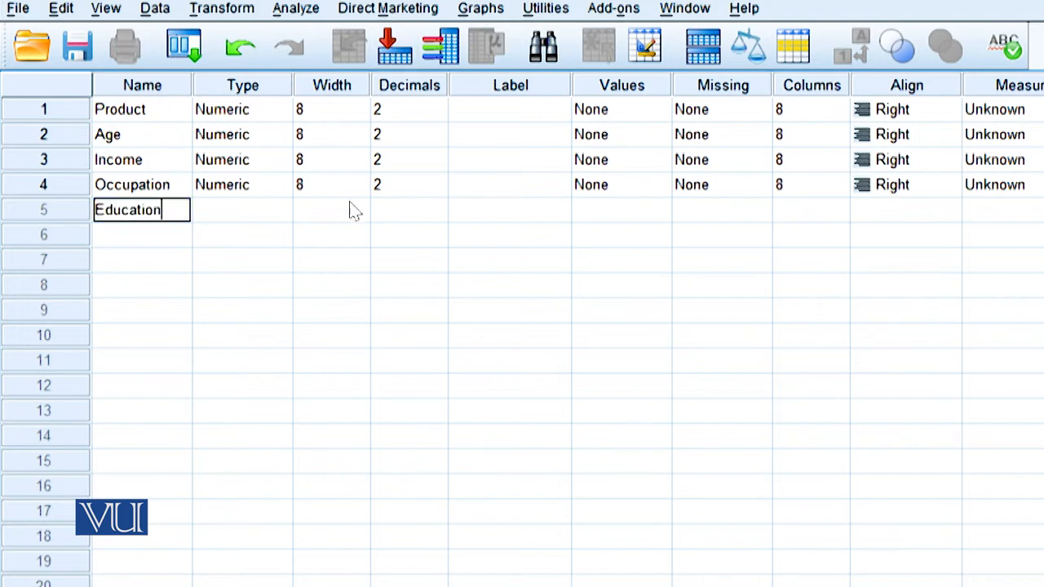
pyautogui.click(142, 309)
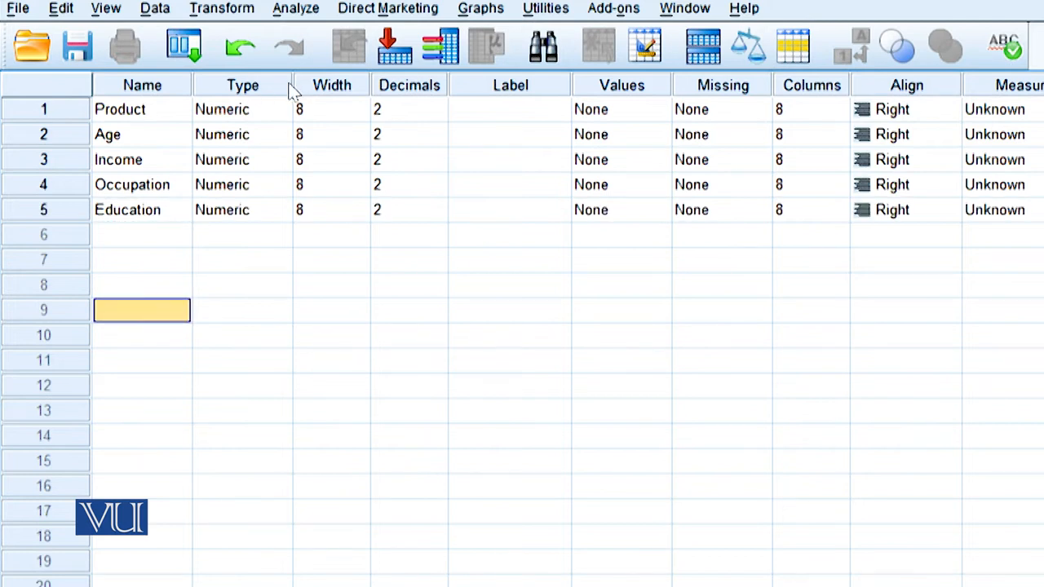
pyautogui.moveTo(220, 122)
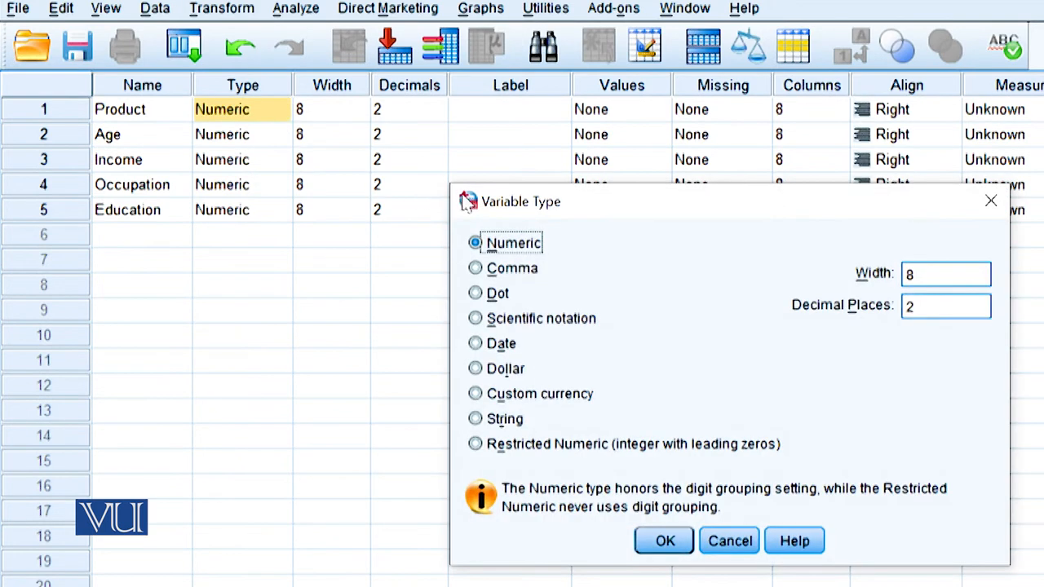
# - Check the Variable Type settings for Product, Age and Income, leaving them numeric
pyautogui.click(664, 541)
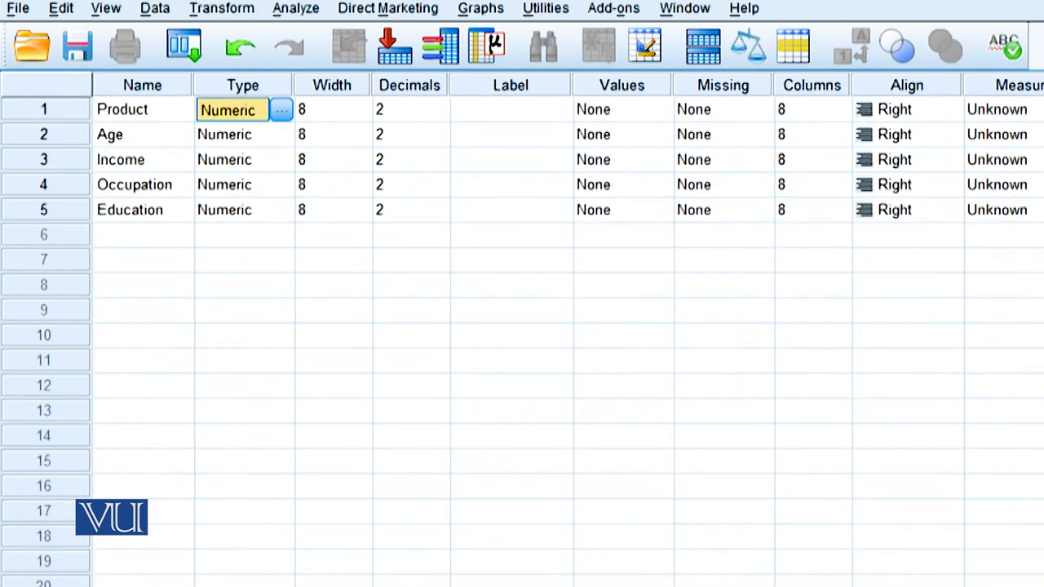
pyautogui.moveTo(338, 137)
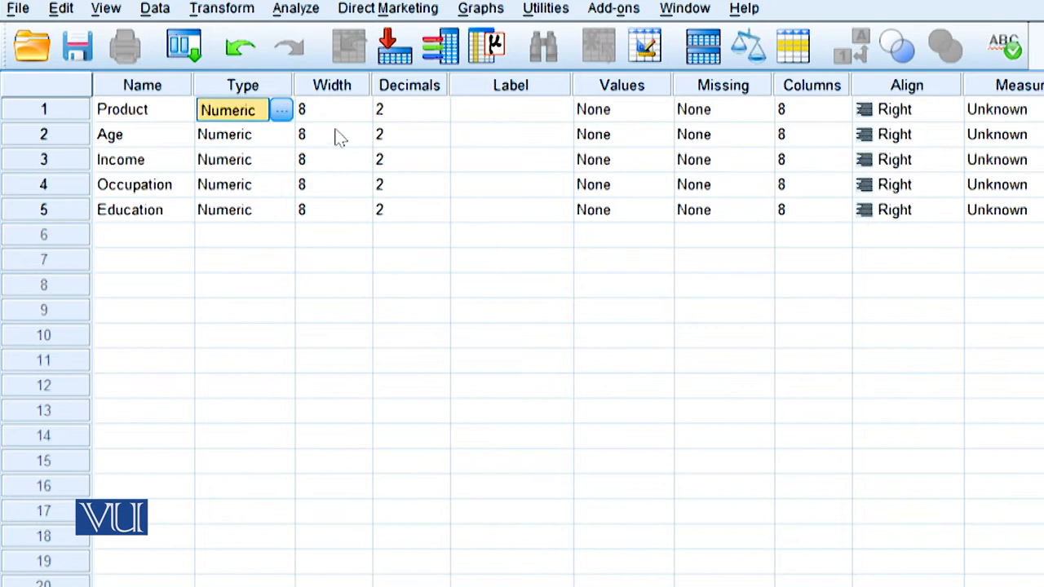
pyautogui.moveTo(159, 155)
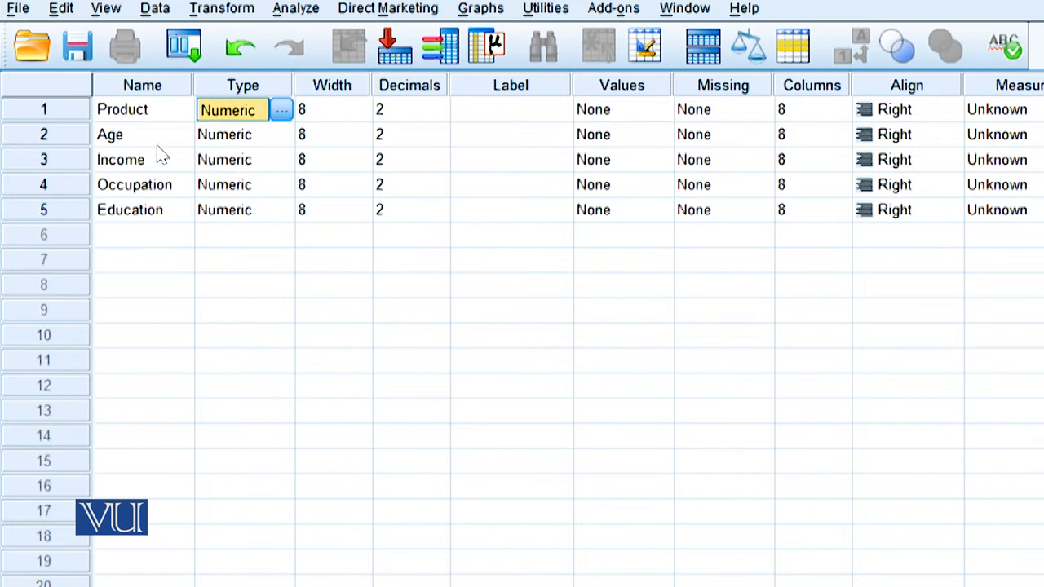
pyautogui.moveTo(292, 143)
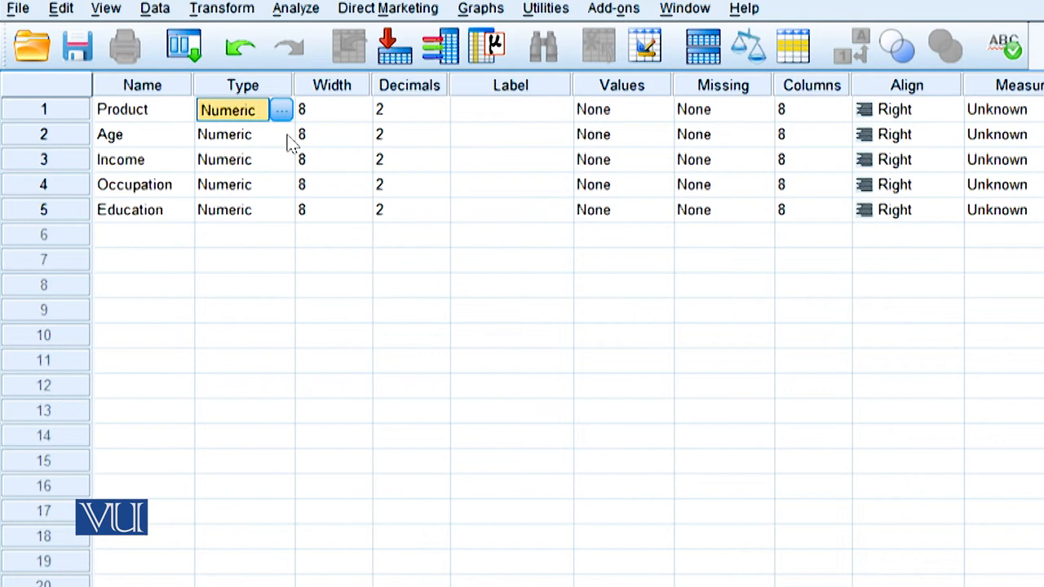
pyautogui.click(281, 109)
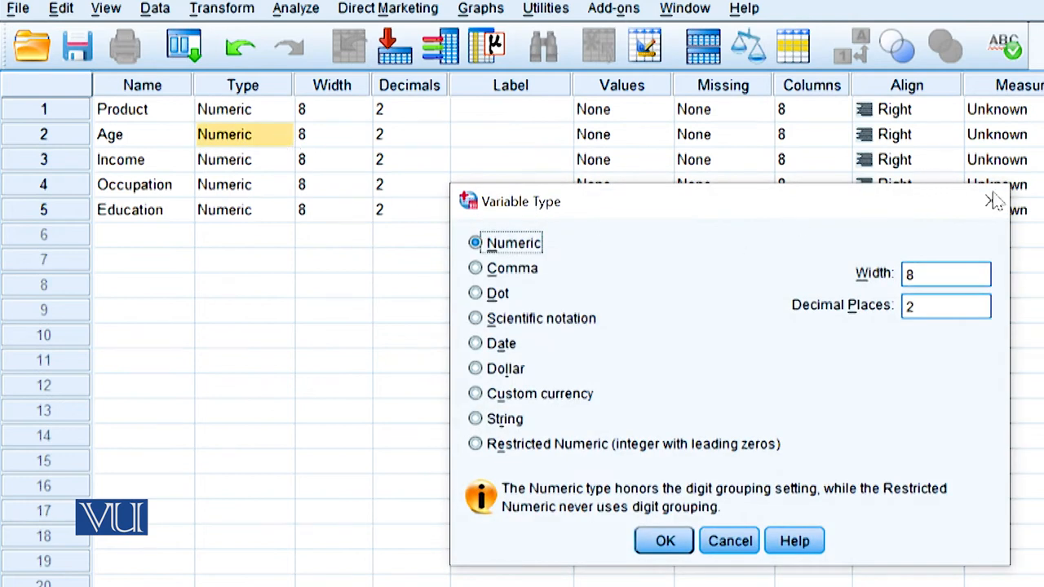
pyautogui.click(664, 541)
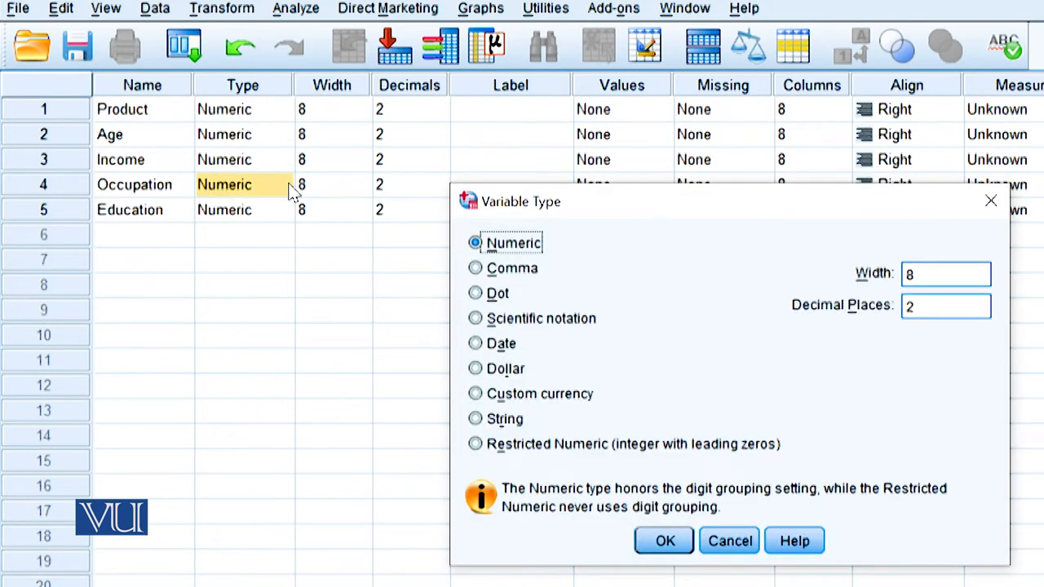
pyautogui.moveTo(444, 267)
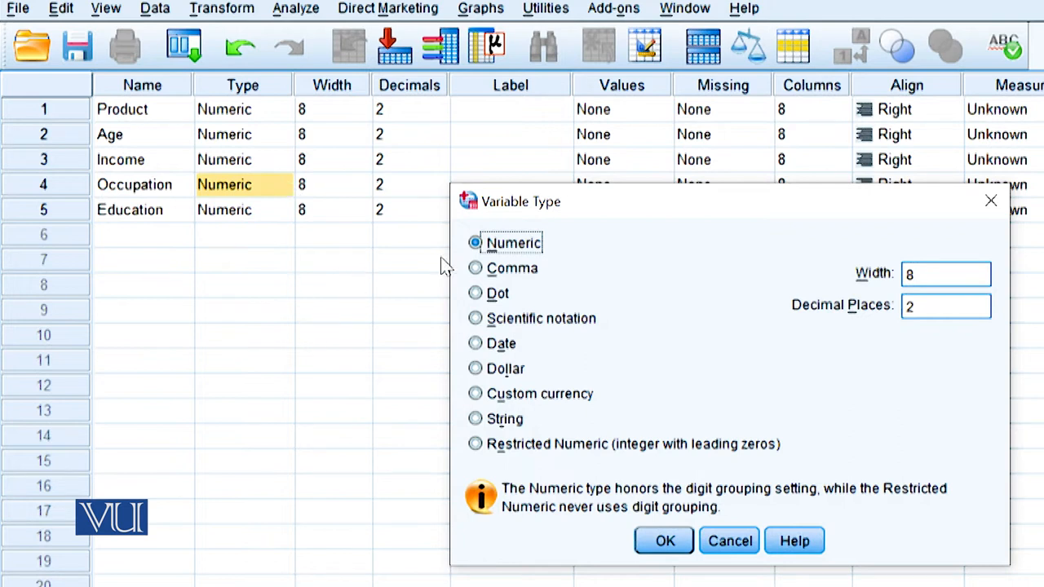
pyautogui.moveTo(469, 249)
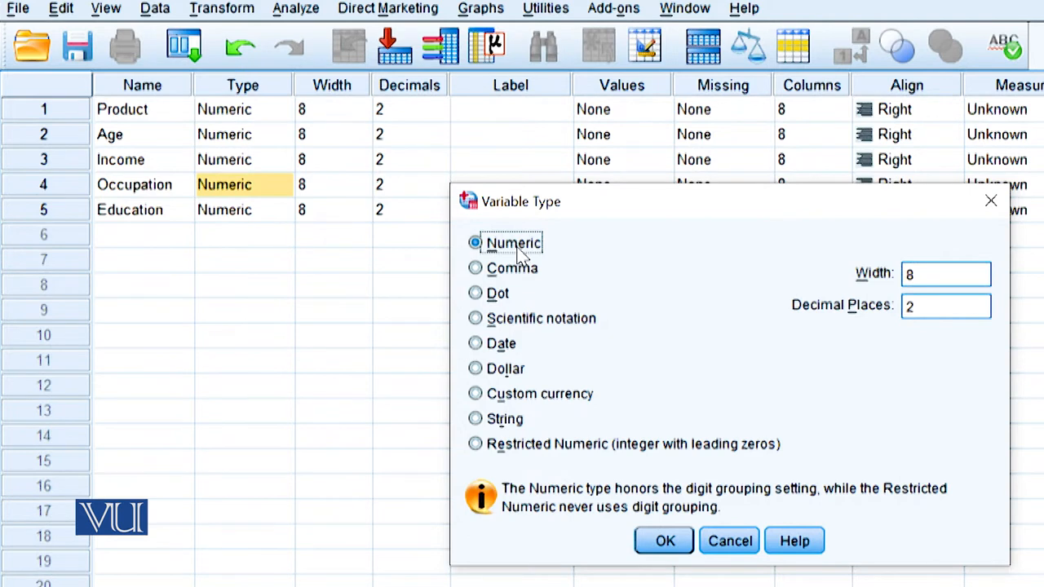
pyautogui.click(664, 541)
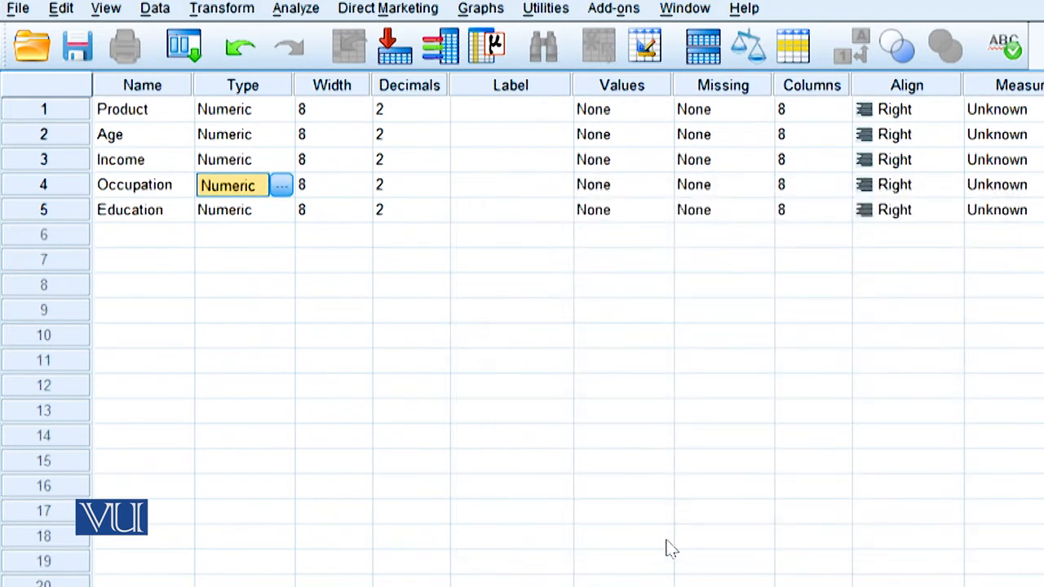
pyautogui.moveTo(45, 176)
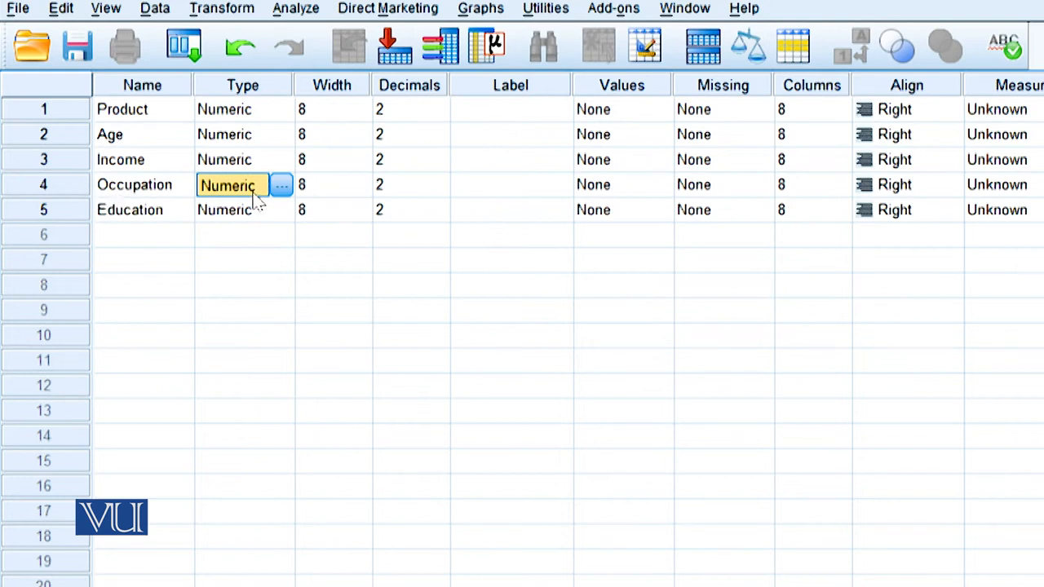
# - Change Occupation's variable type to String
pyautogui.click(282, 184)
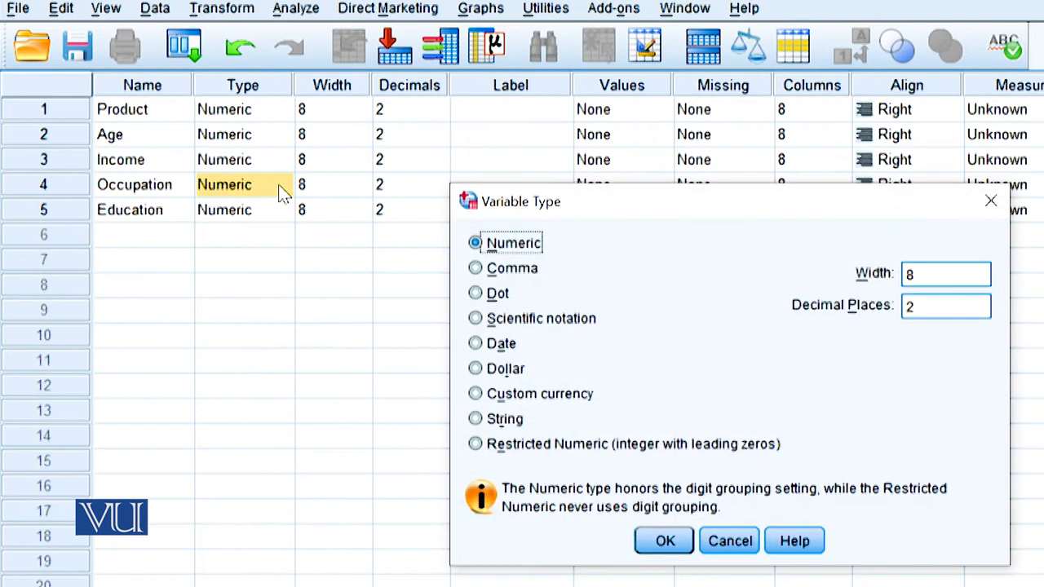
pyautogui.moveTo(565, 353)
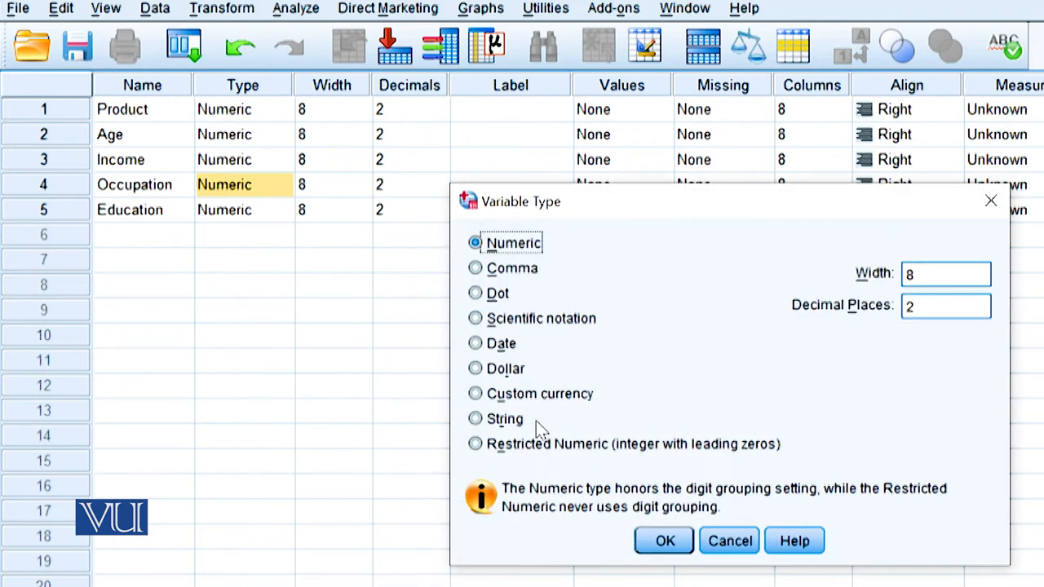
pyautogui.click(475, 418)
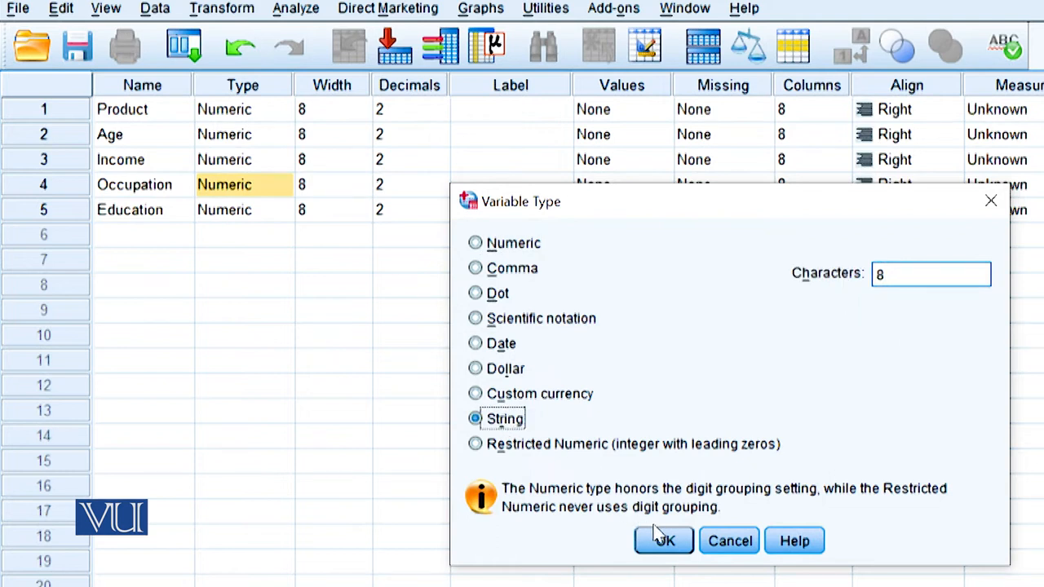
pyautogui.click(663, 540)
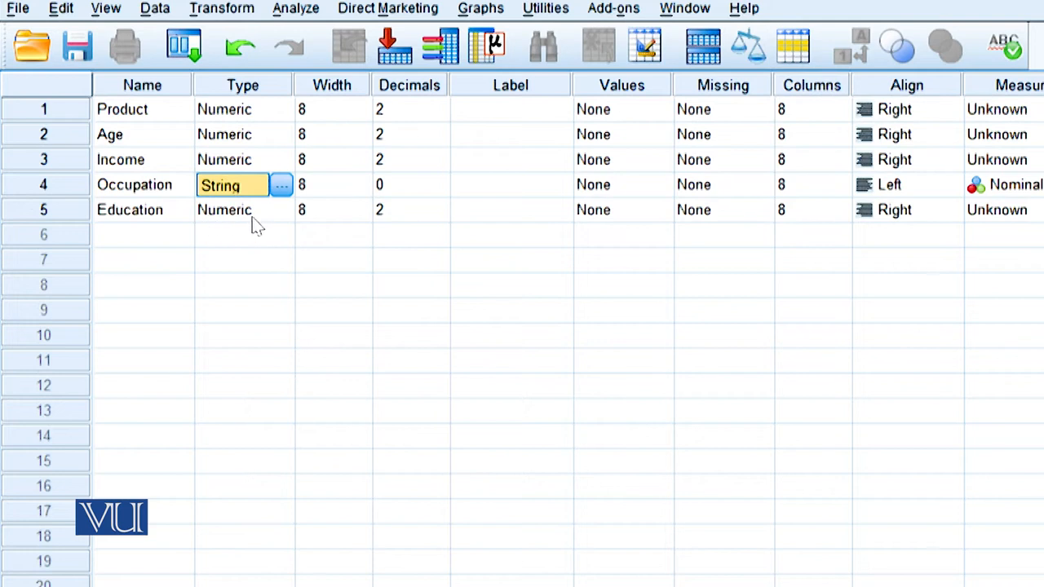
pyautogui.moveTo(285, 220)
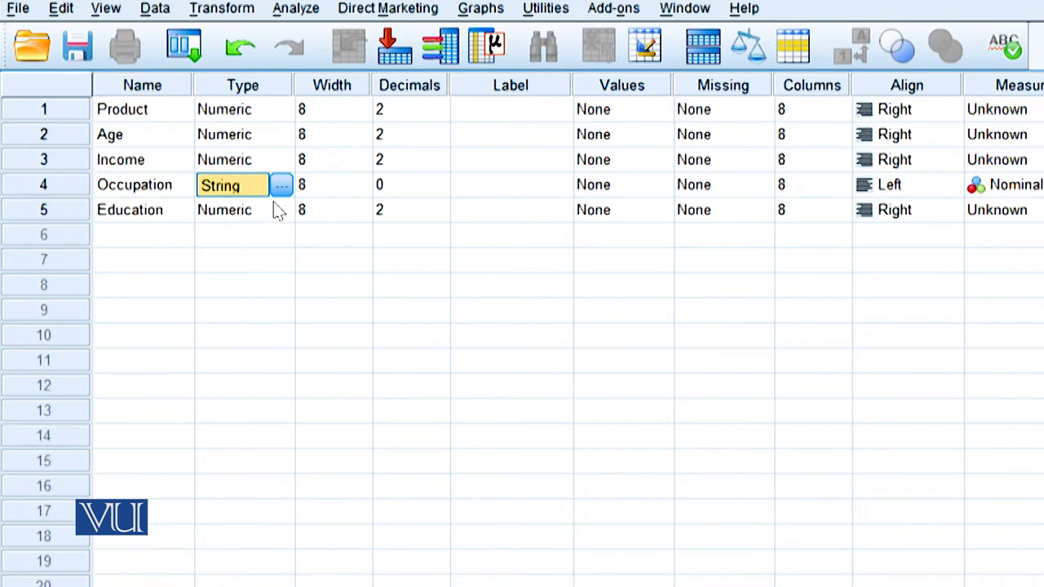
# - Scroll Variable View right toward the Measure column
pyautogui.hscroll(3)
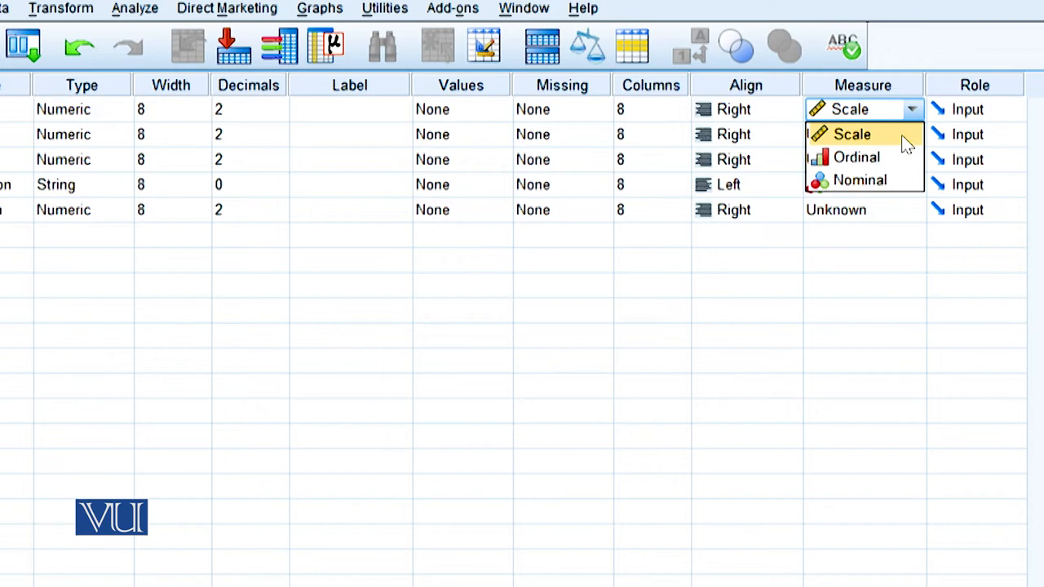
pyautogui.moveTo(889, 145)
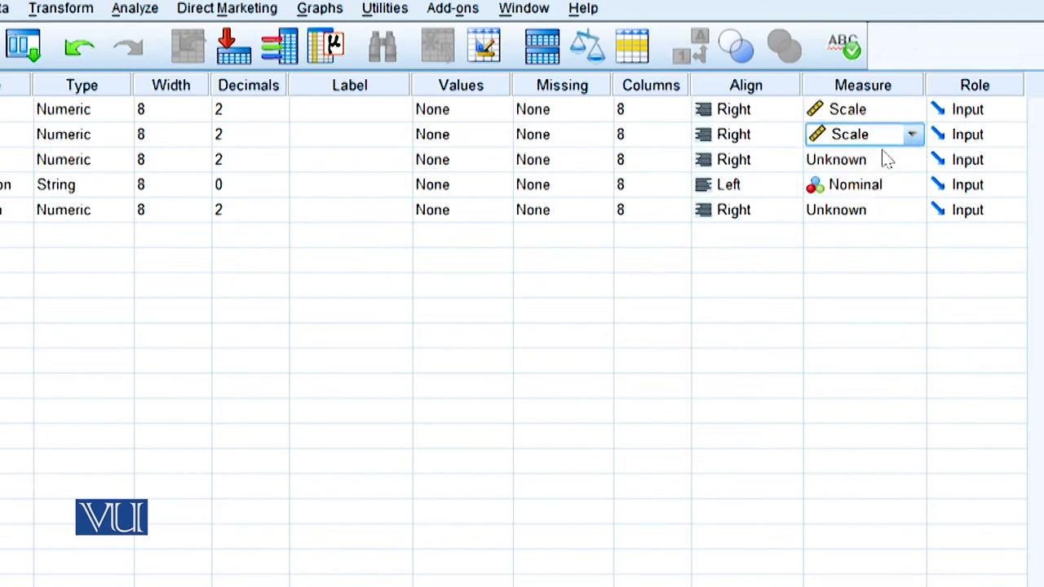
pyautogui.moveTo(905, 160)
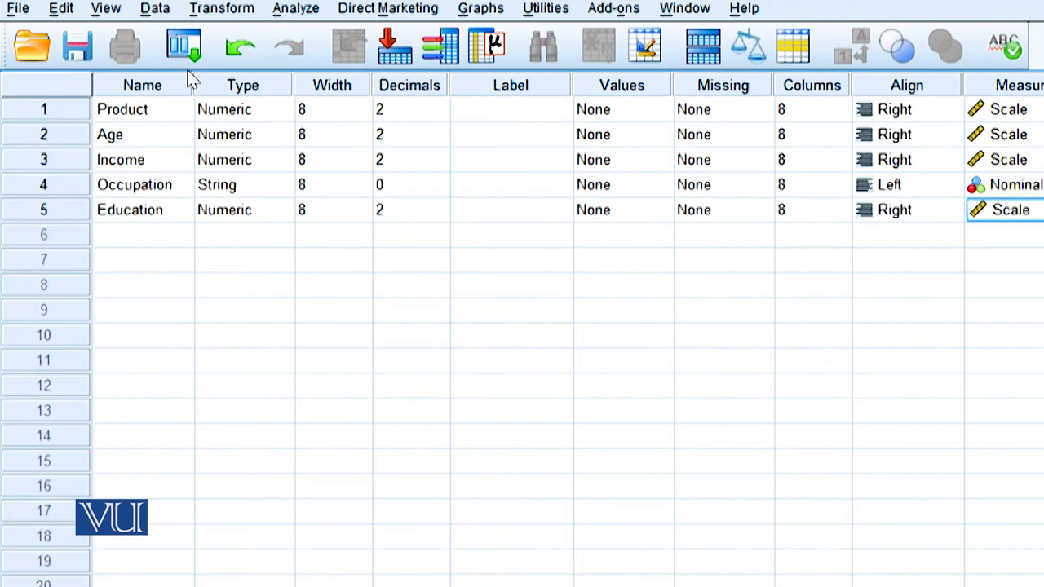
pyautogui.moveTo(237, 47)
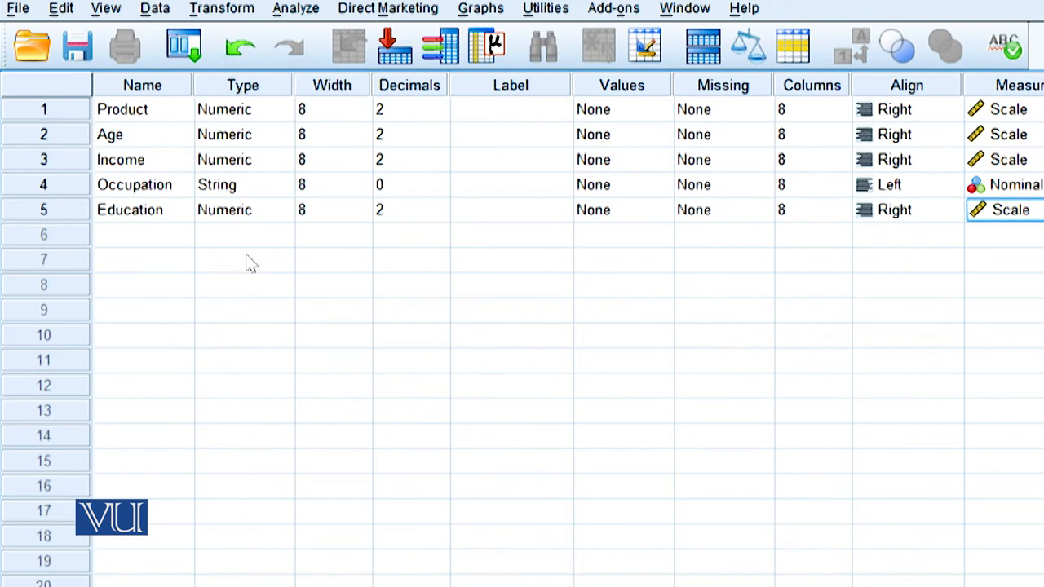
pyautogui.moveTo(172, 315)
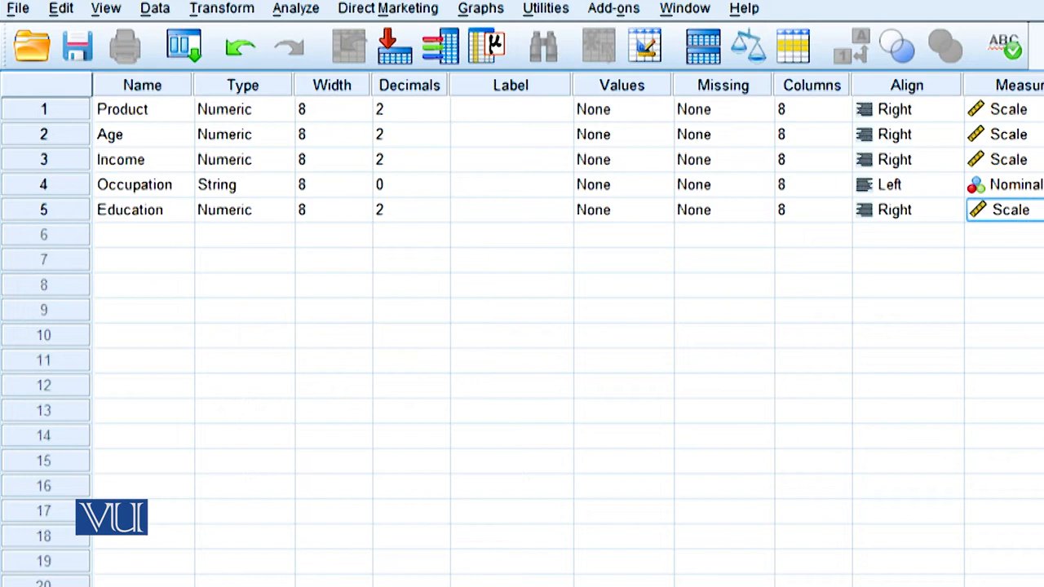
pyautogui.moveTo(122, 126)
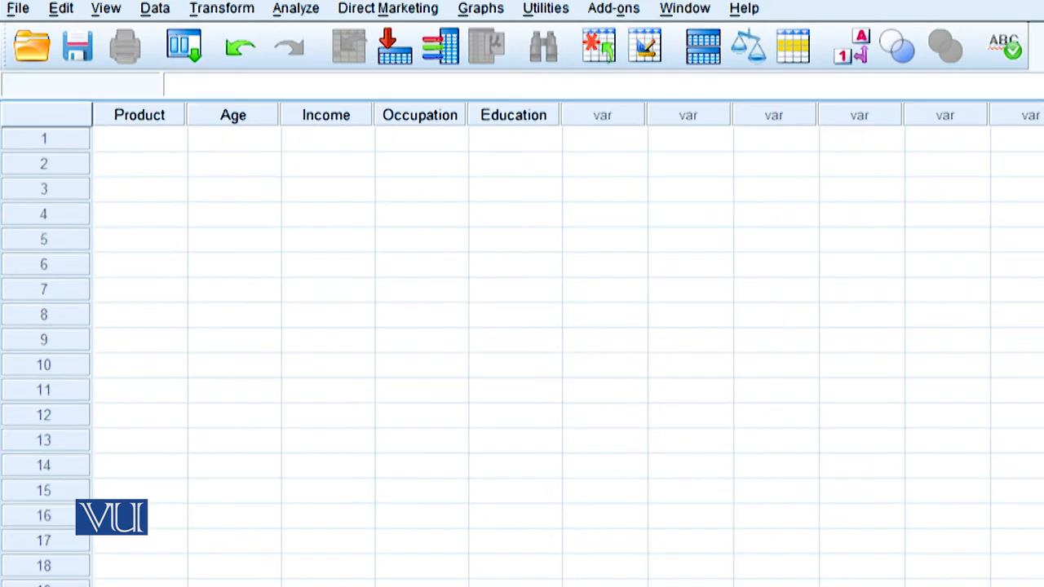
# - In Data View, enter the Product and Age responses, including Age value 2.00
pyautogui.click(139, 139)
pyautogui.write('1')
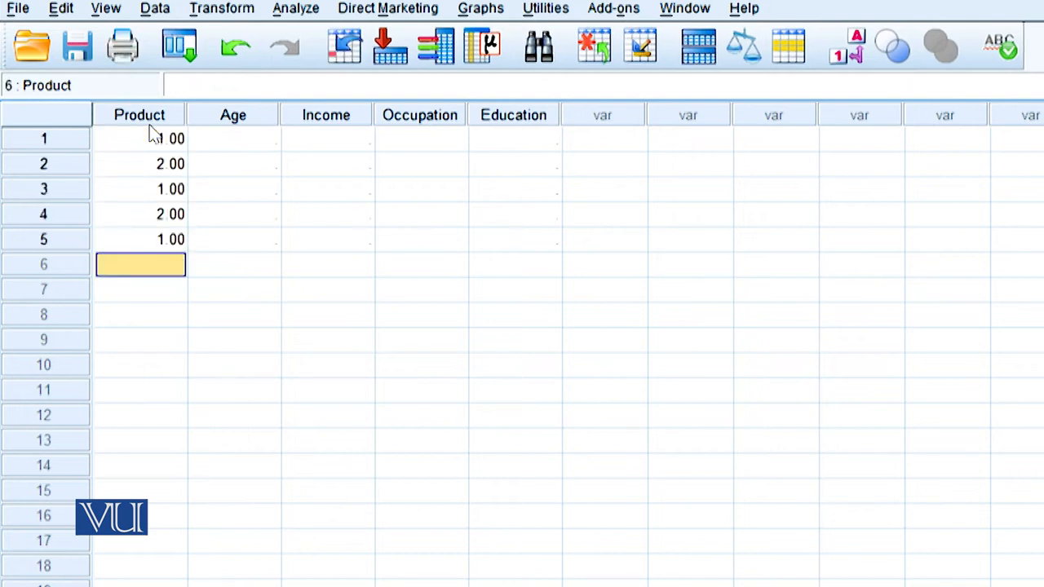
pyautogui.click(234, 138)
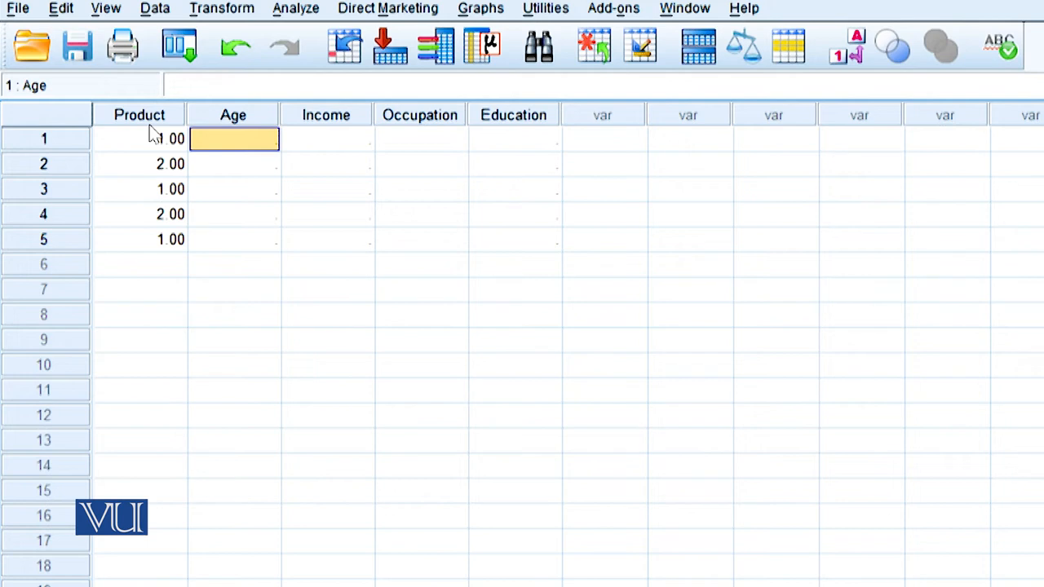
pyautogui.write('2.00')
pyautogui.click(234, 164)
pyautogui.write('1')
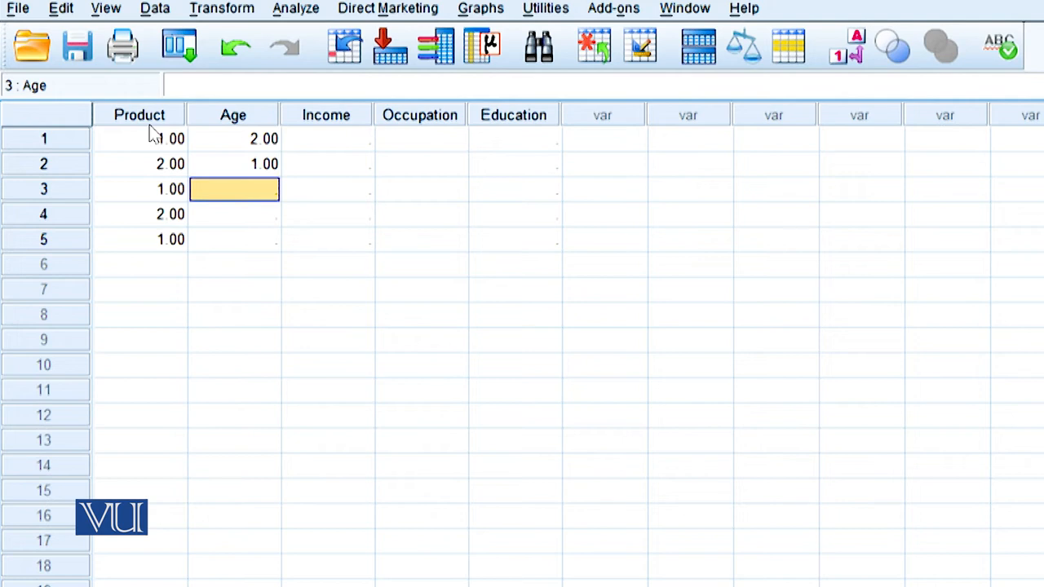
pyautogui.click(234, 213)
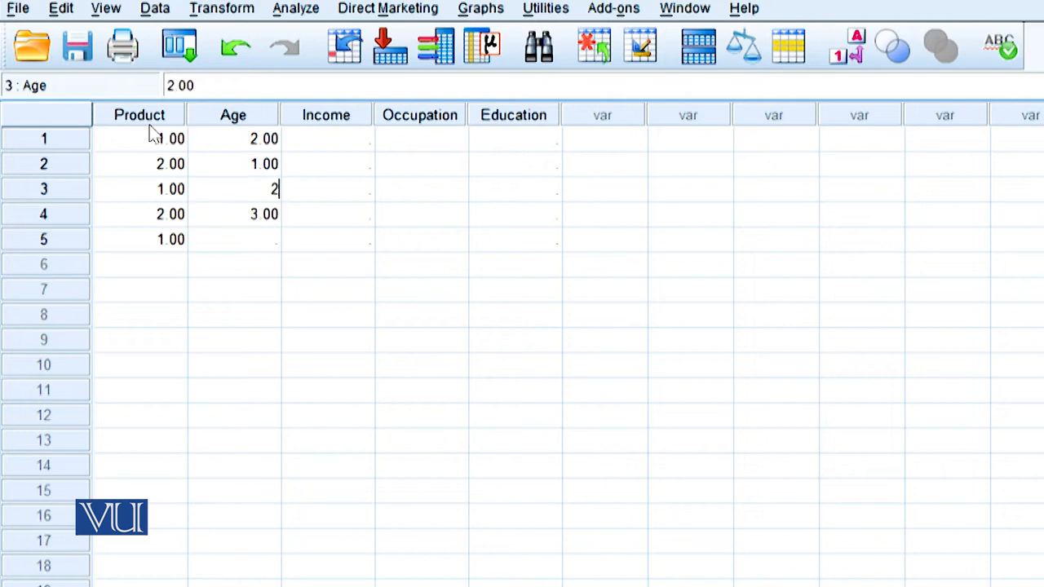
pyautogui.press('enter')
pyautogui.write('4')
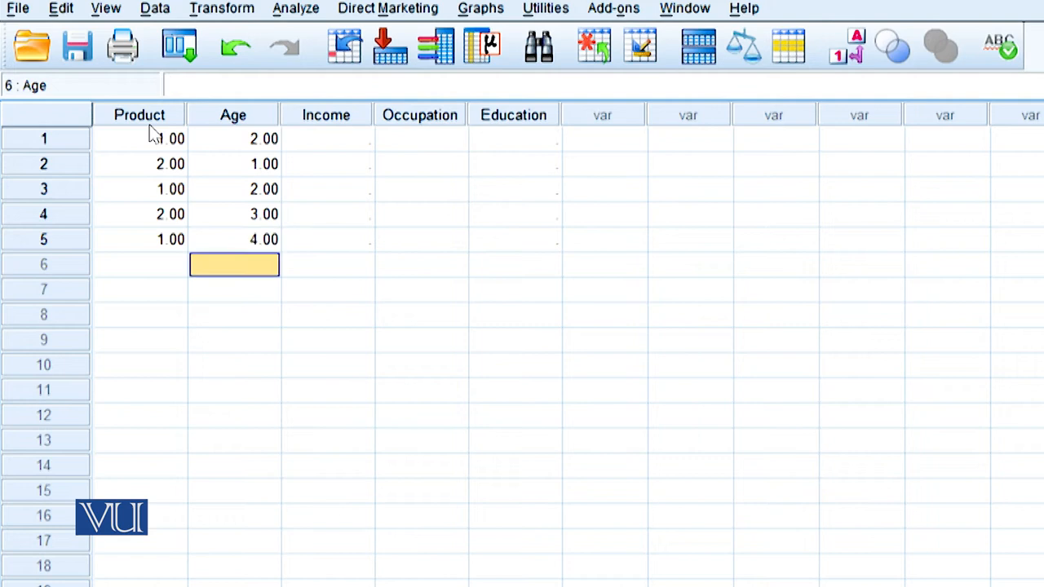
pyautogui.moveTo(265, 220)
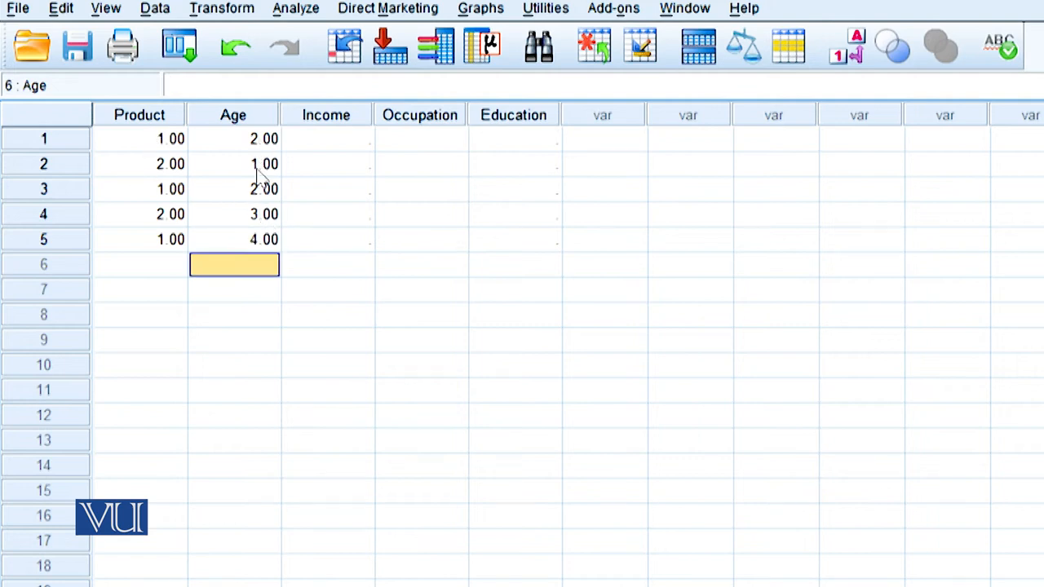
pyautogui.moveTo(324, 145)
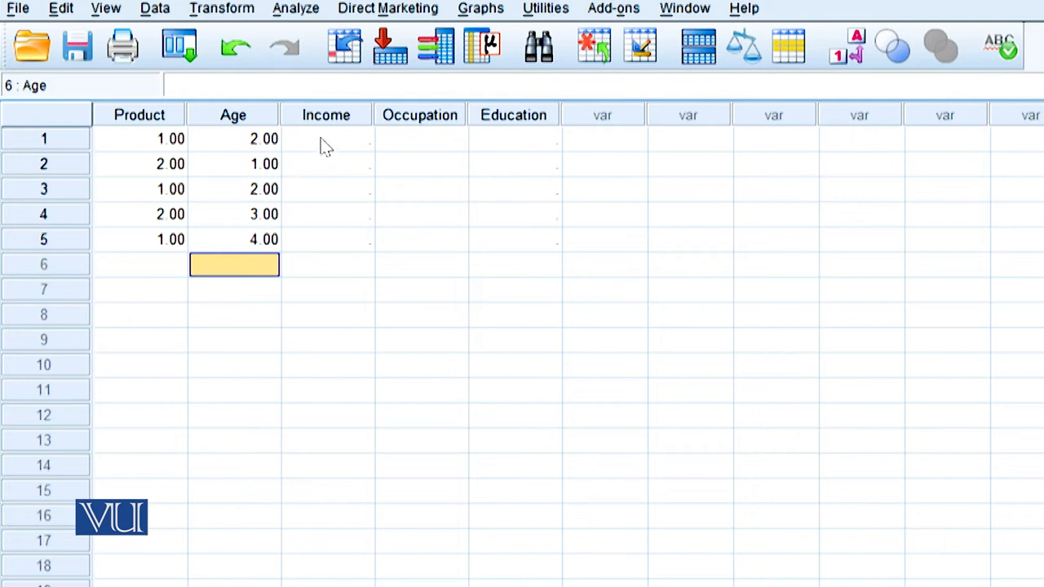
# - Enter the Income, Occupation and Education responses, with Occupation starting at 1
pyautogui.click(326, 138)
pyautogui.write('1')
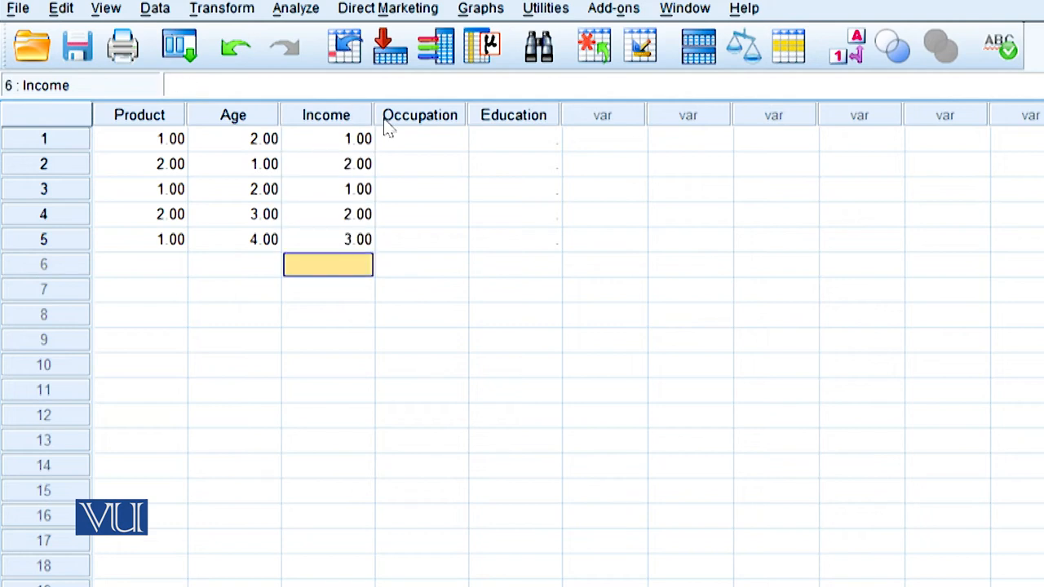
pyautogui.click(420, 139)
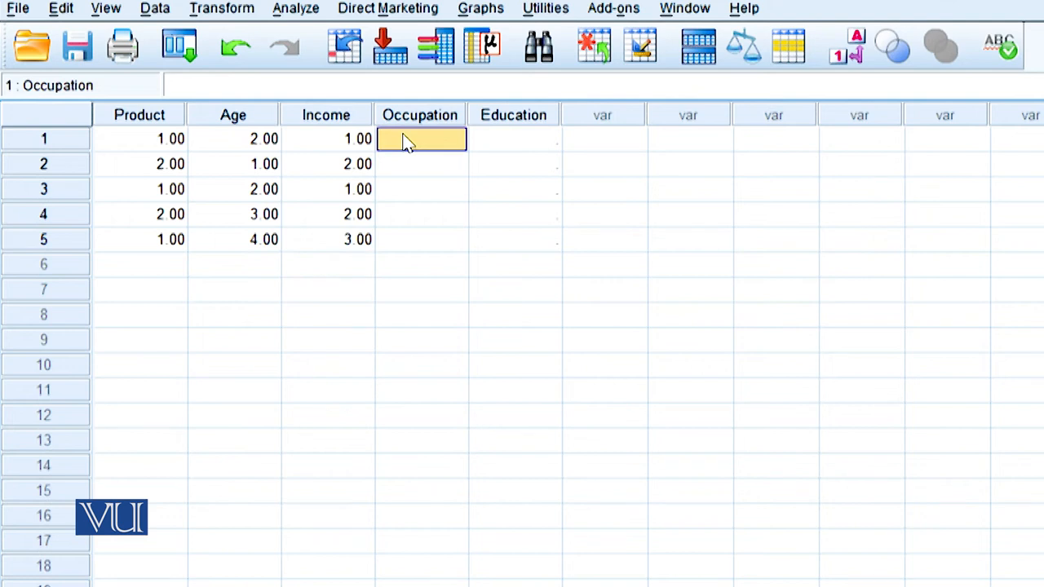
pyautogui.write('1')
pyautogui.click(421, 240)
pyautogui.write('3')
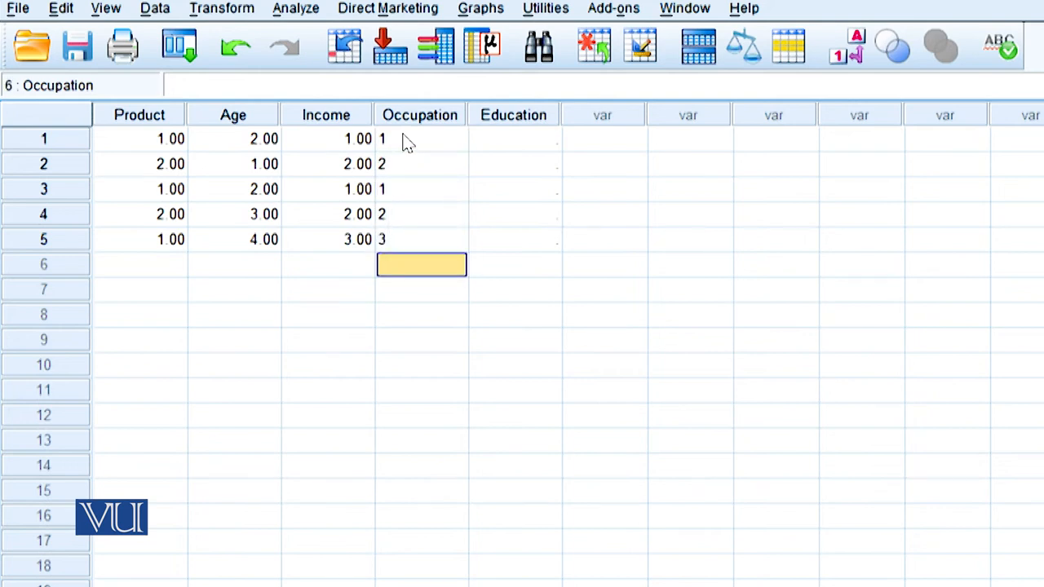
pyautogui.click(513, 138)
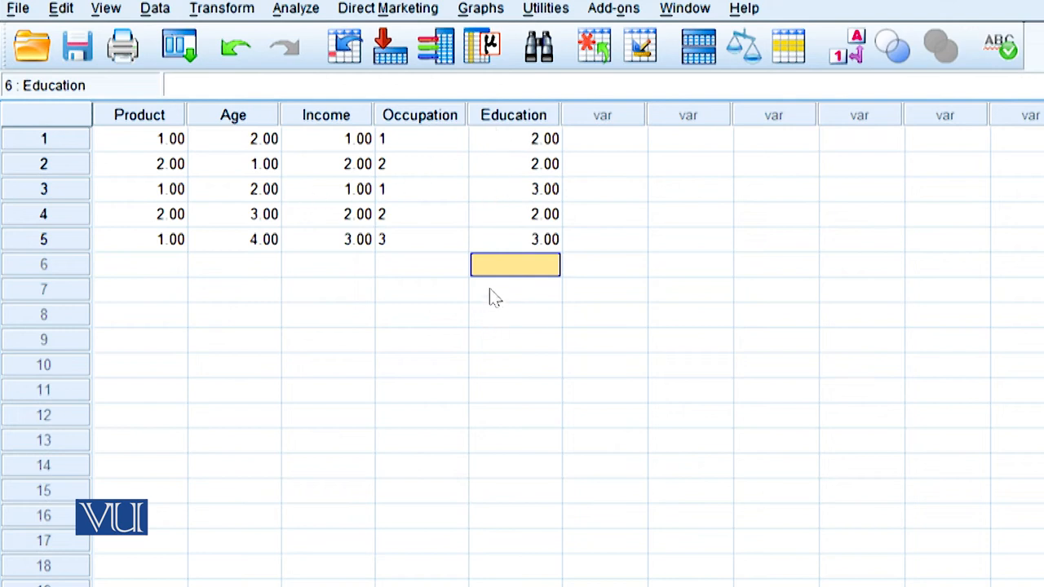
pyautogui.moveTo(453, 296)
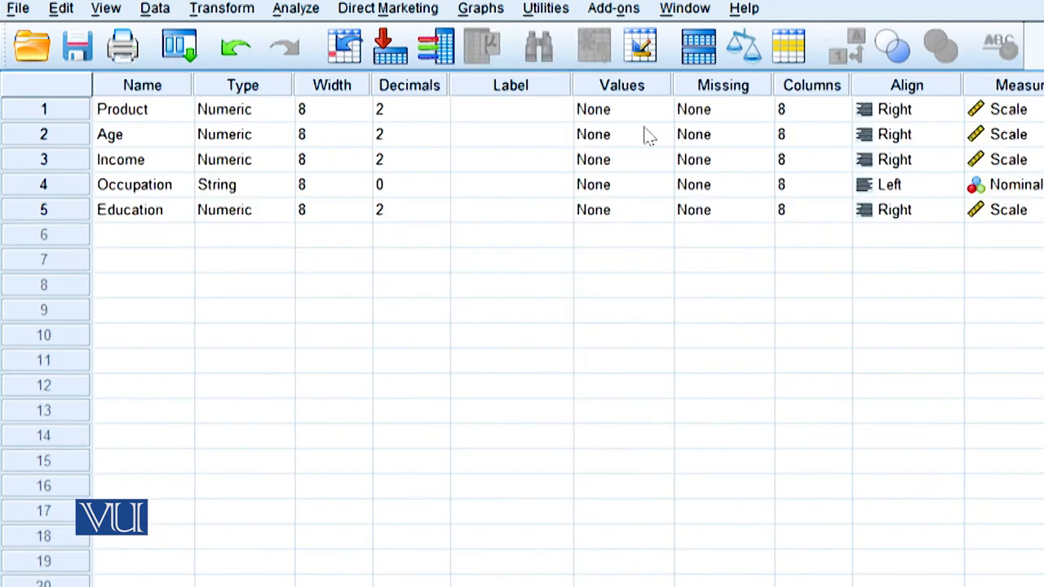
pyautogui.moveTo(657, 114)
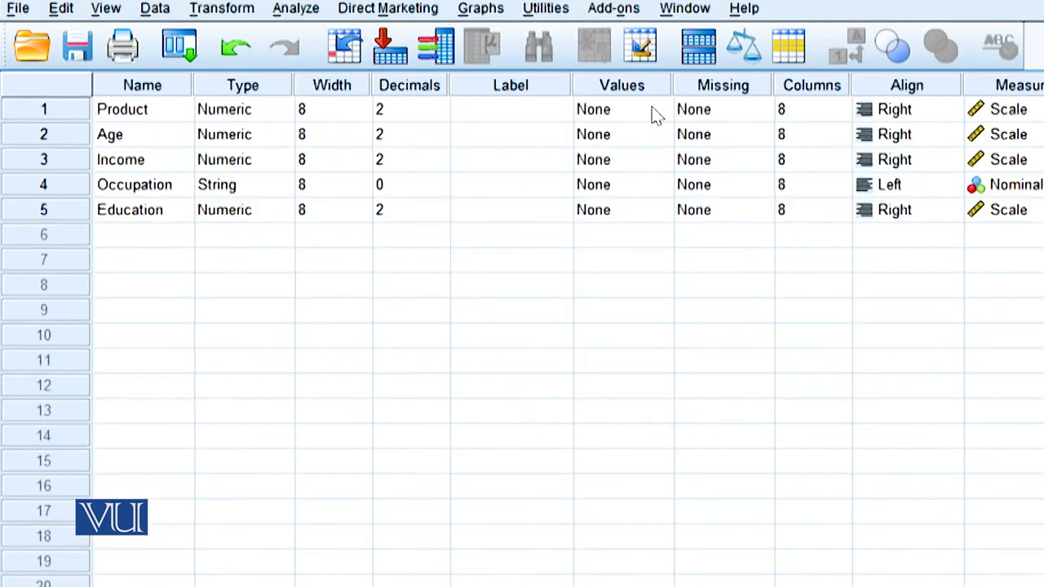
pyautogui.moveTo(624, 122)
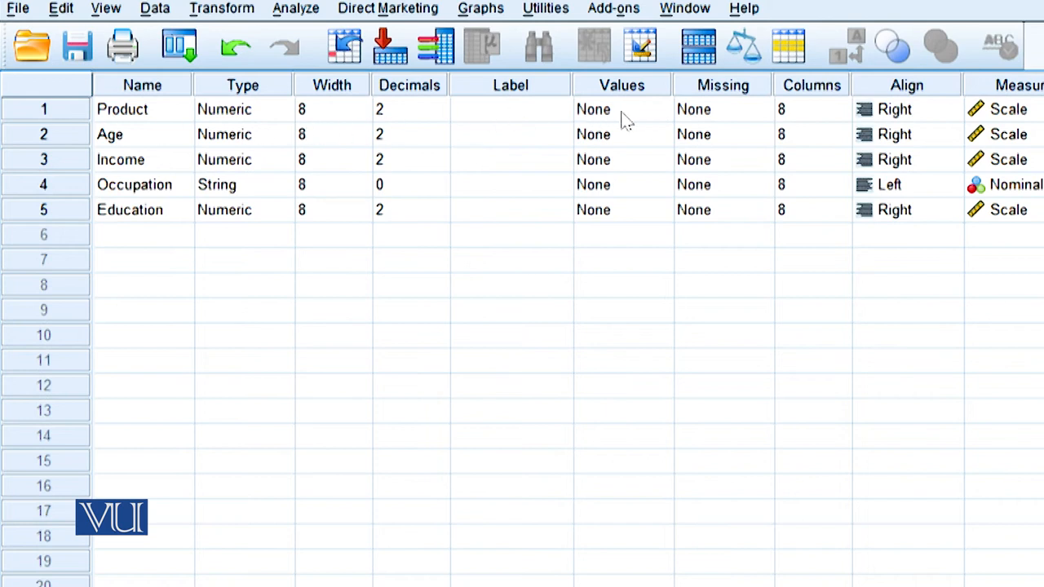
# - Add Product value labels 1 = yes and 2 = No
pyautogui.click(621, 108)
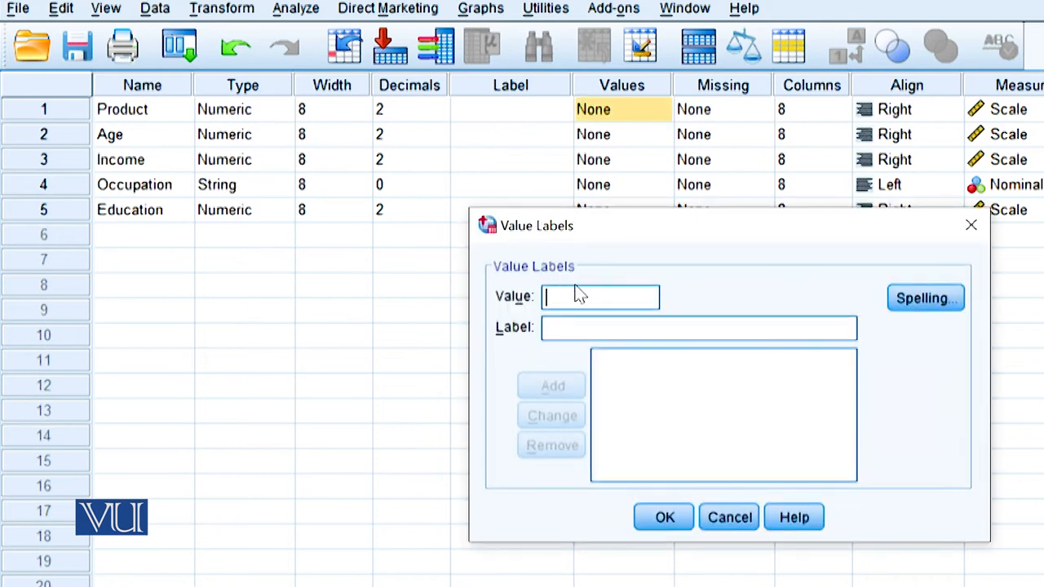
pyautogui.write('1')
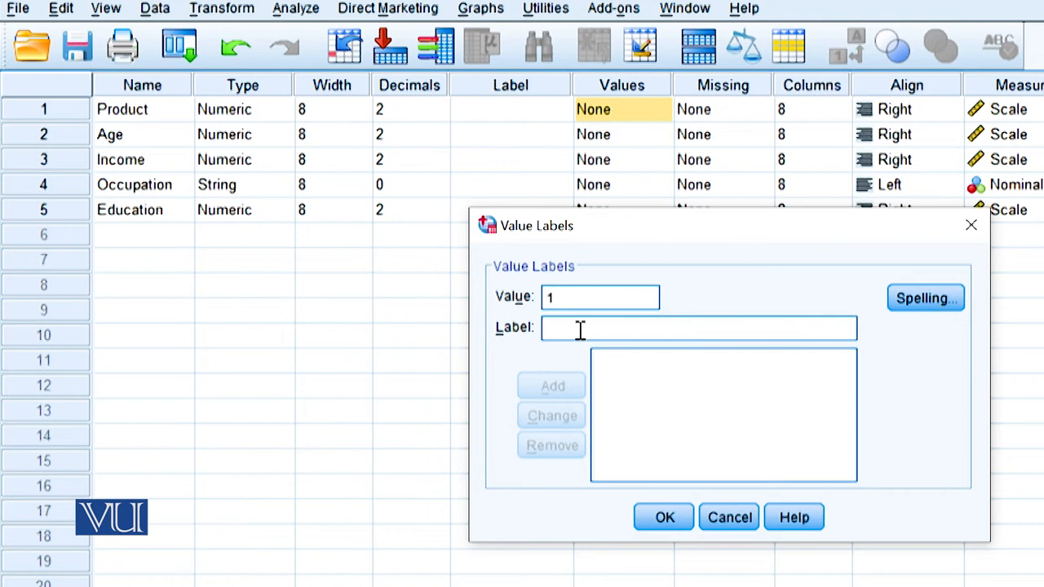
pyautogui.click(551, 385)
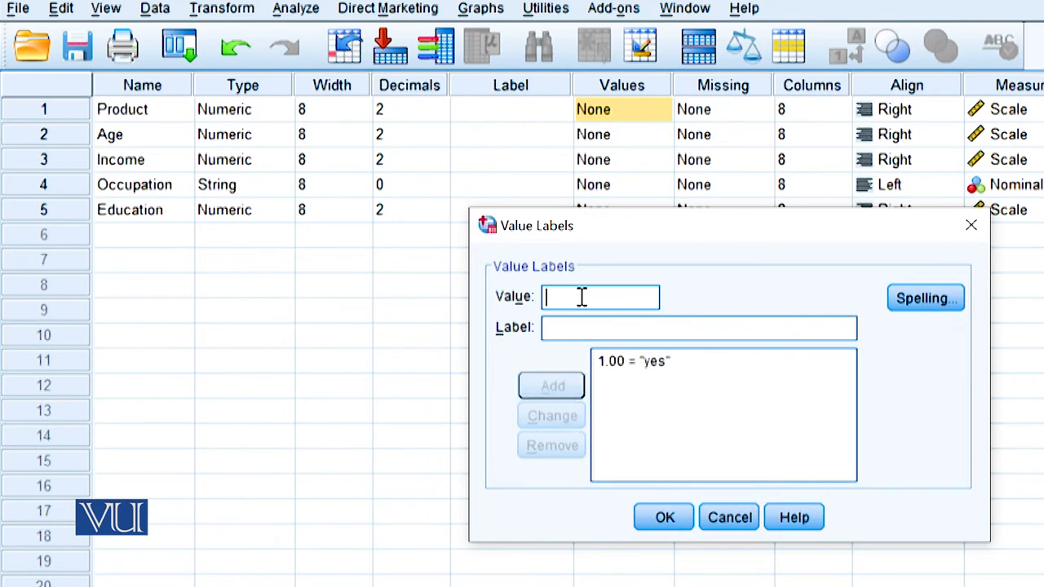
pyautogui.write('2')
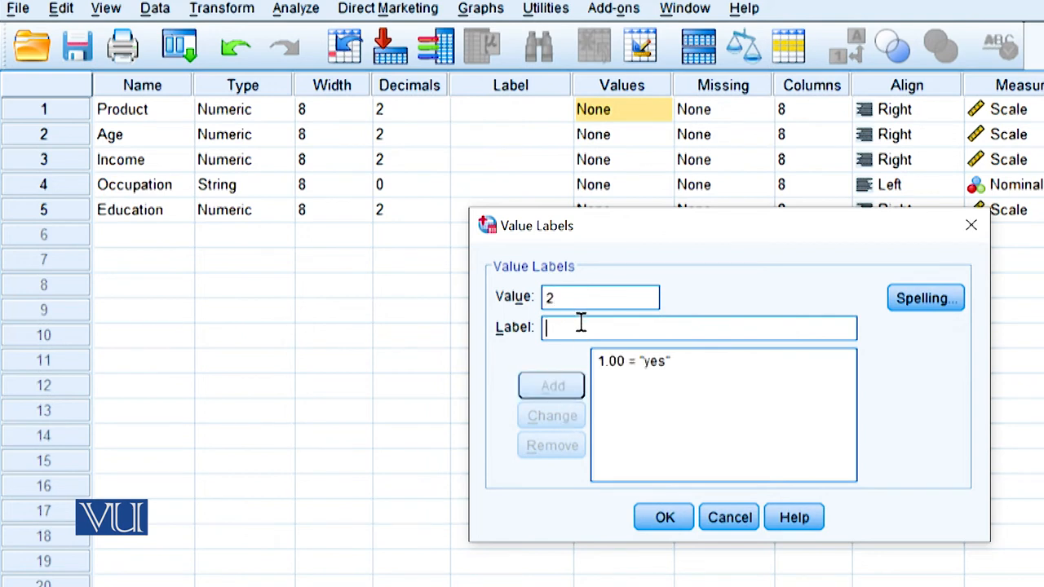
pyautogui.write('No')
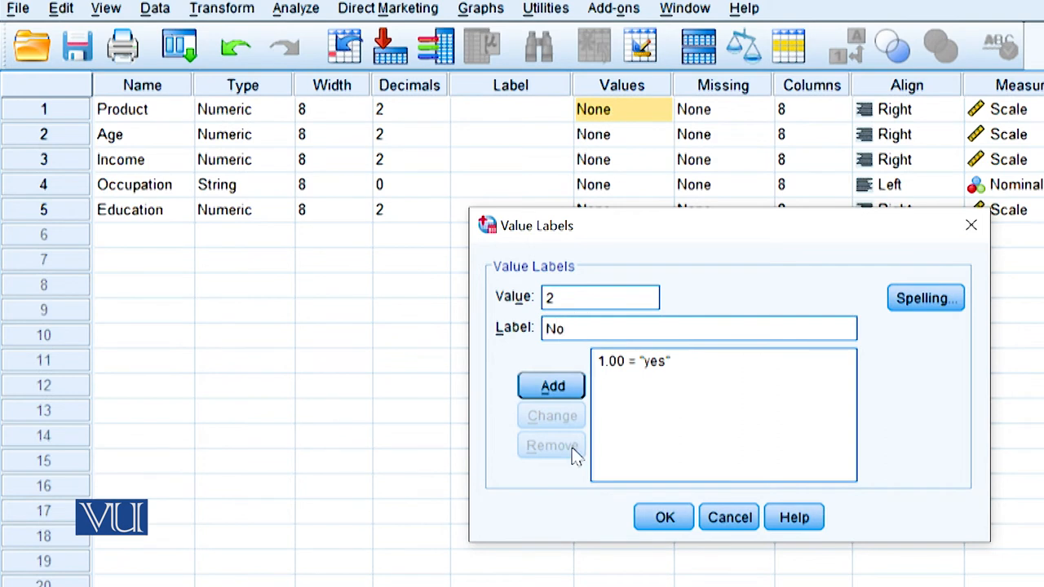
pyautogui.click(551, 385)
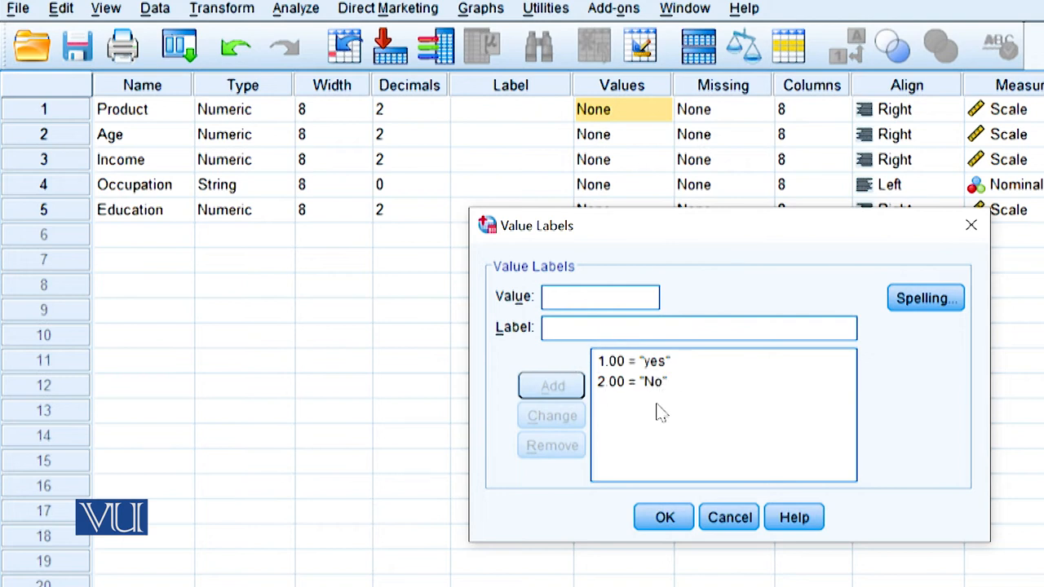
pyautogui.click(663, 517)
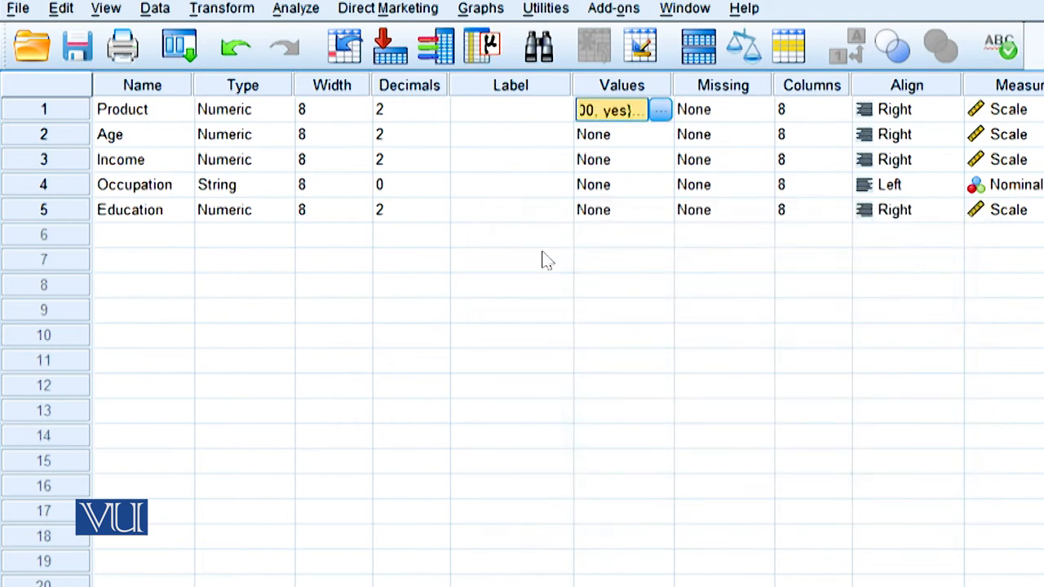
# - Add Age value labels 1 = 0-15 and 2 = 15-20
pyautogui.click(660, 109)
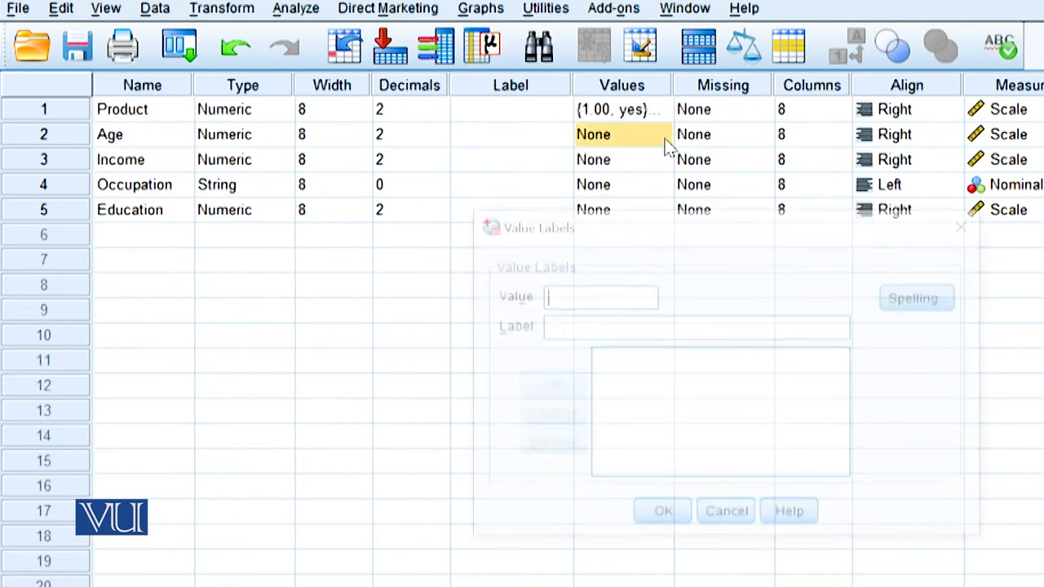
pyautogui.write('1')
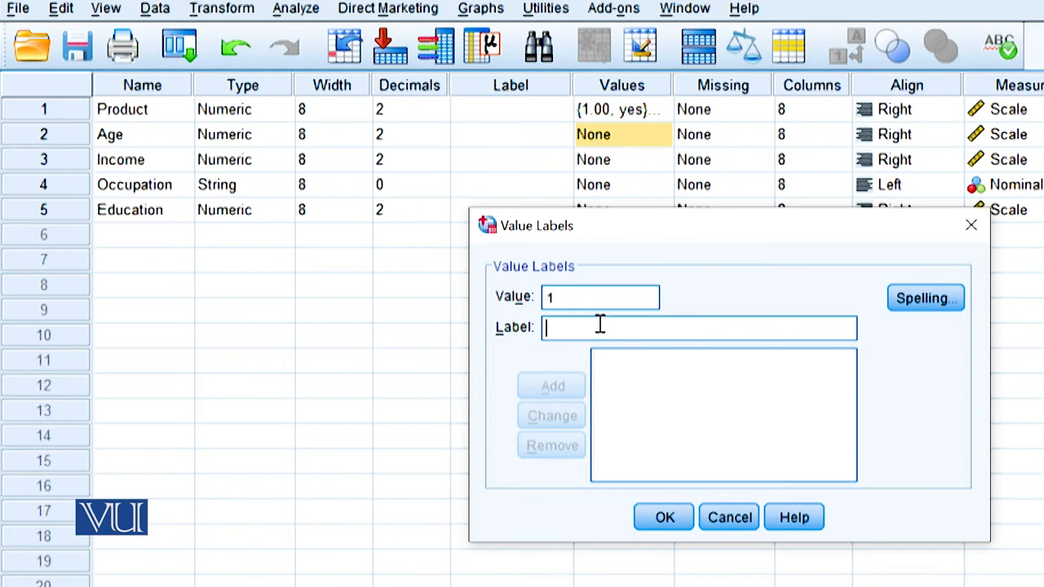
pyautogui.click(551, 385)
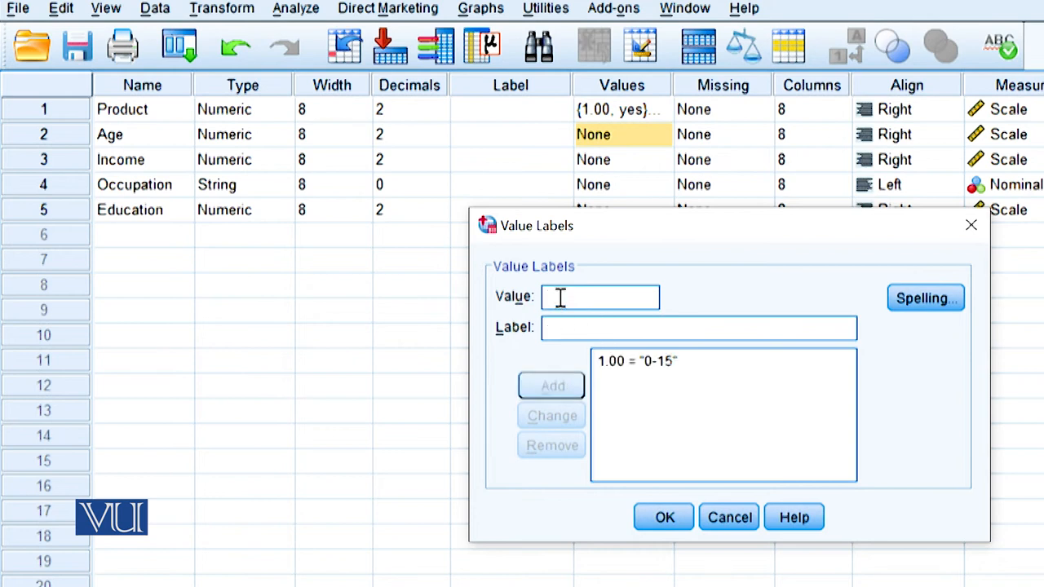
pyautogui.write('2')
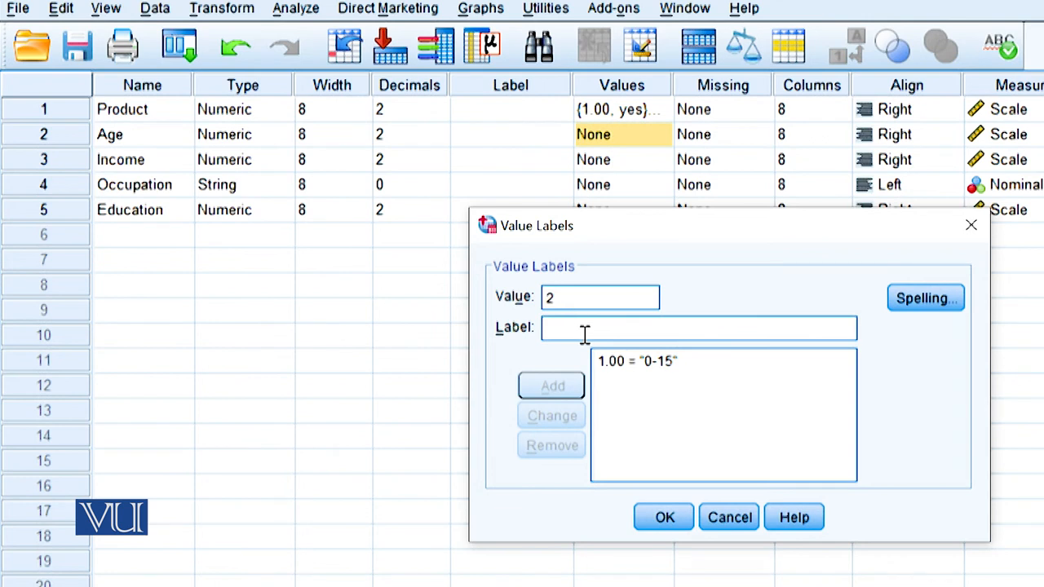
pyautogui.write('15-20')
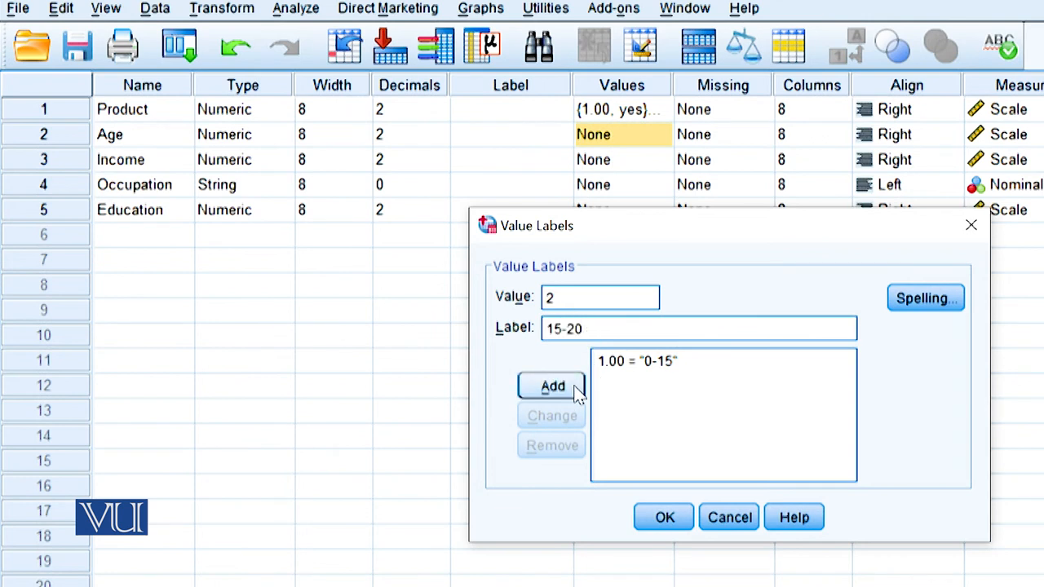
pyautogui.click(552, 386)
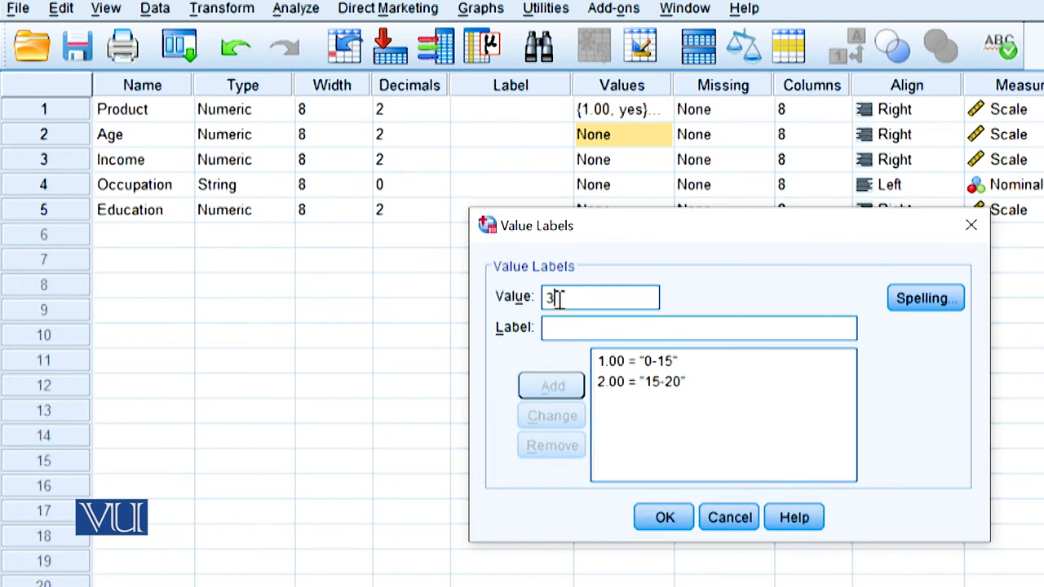
# - Add Age labels 3 = 20-25 and 4 = 25 and above, then confirm
pyautogui.write('2')
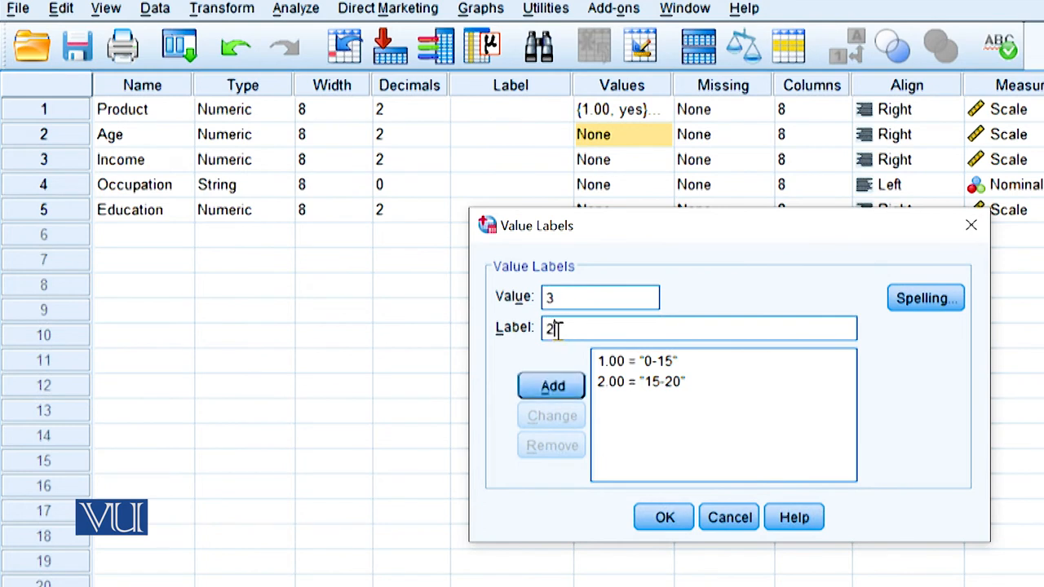
pyautogui.write('0-')
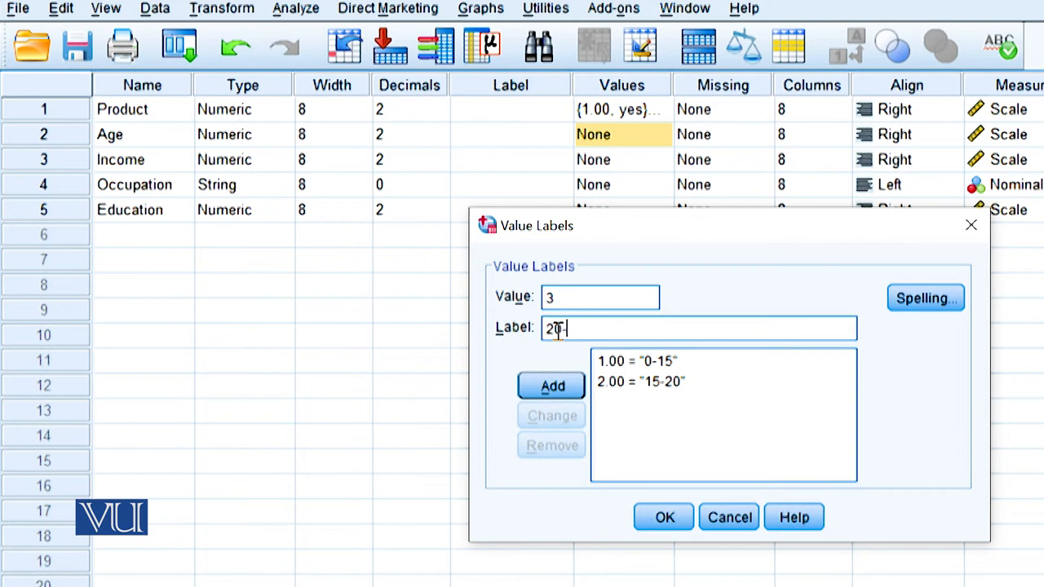
pyautogui.click(551, 386)
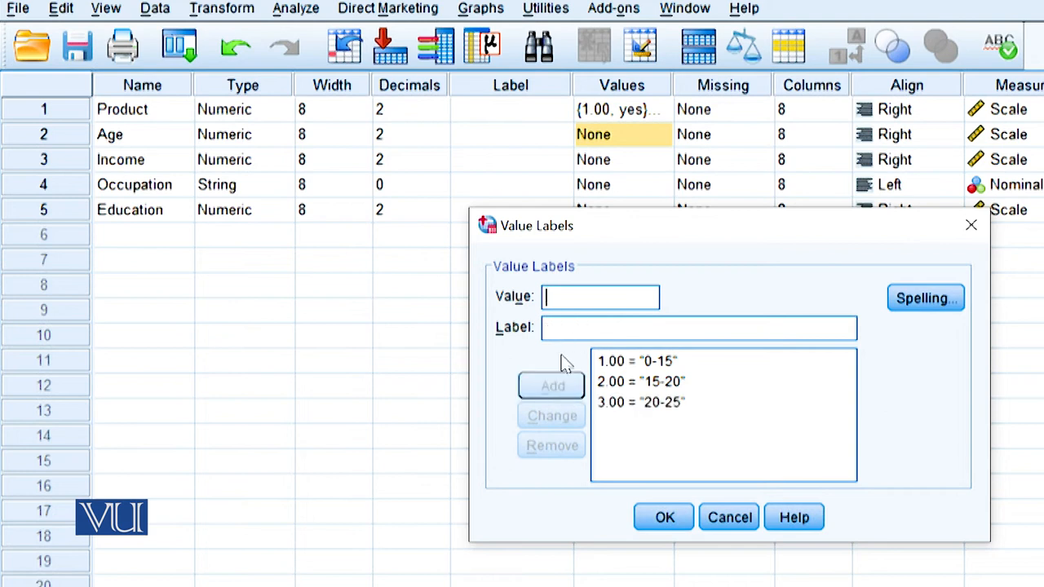
pyautogui.write('4')
pyautogui.click(699, 328)
pyautogui.write('25 and above')
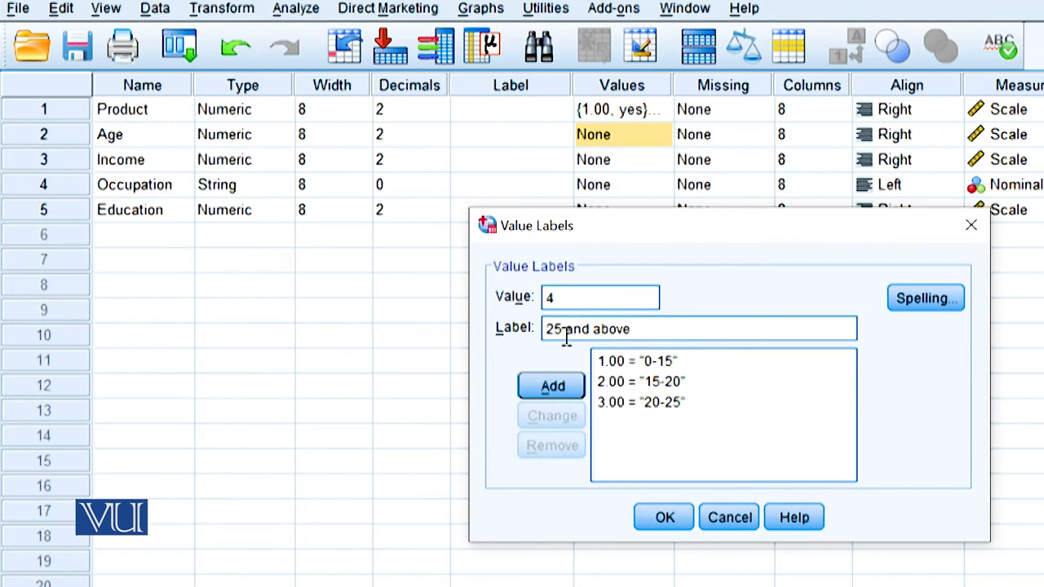
pyautogui.click(551, 386)
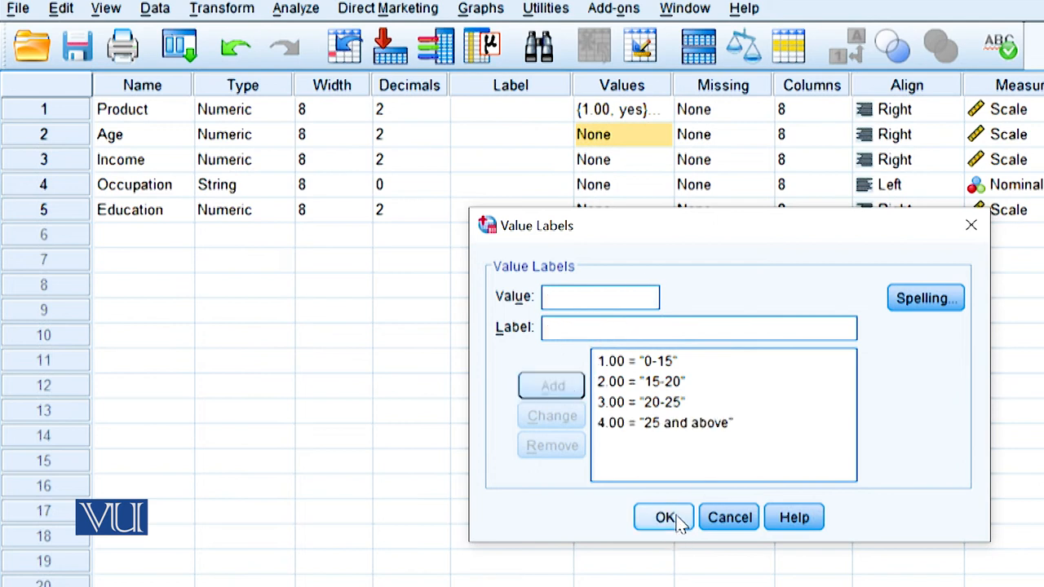
pyautogui.click(664, 517)
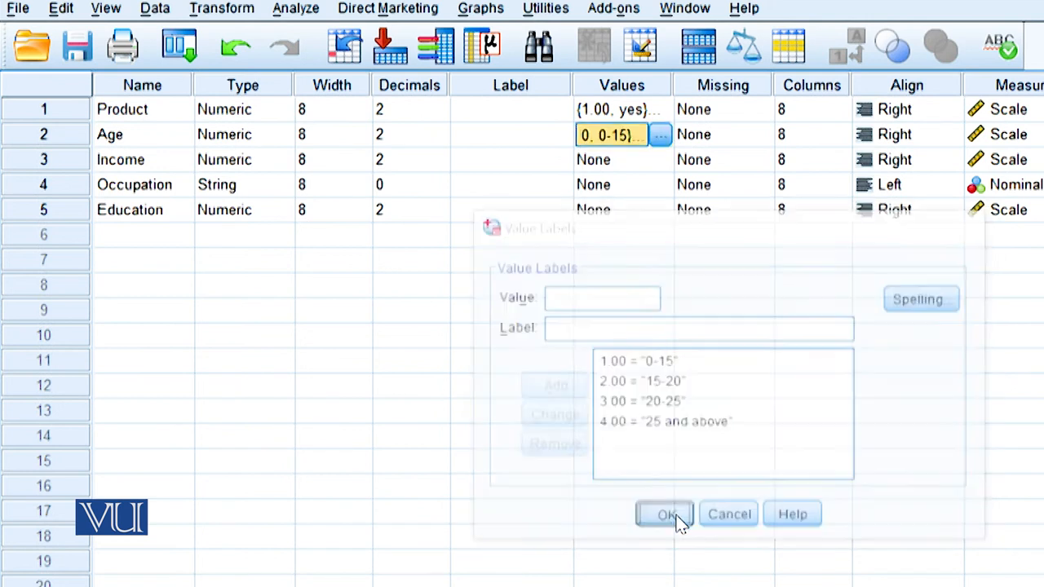
pyautogui.click(665, 513)
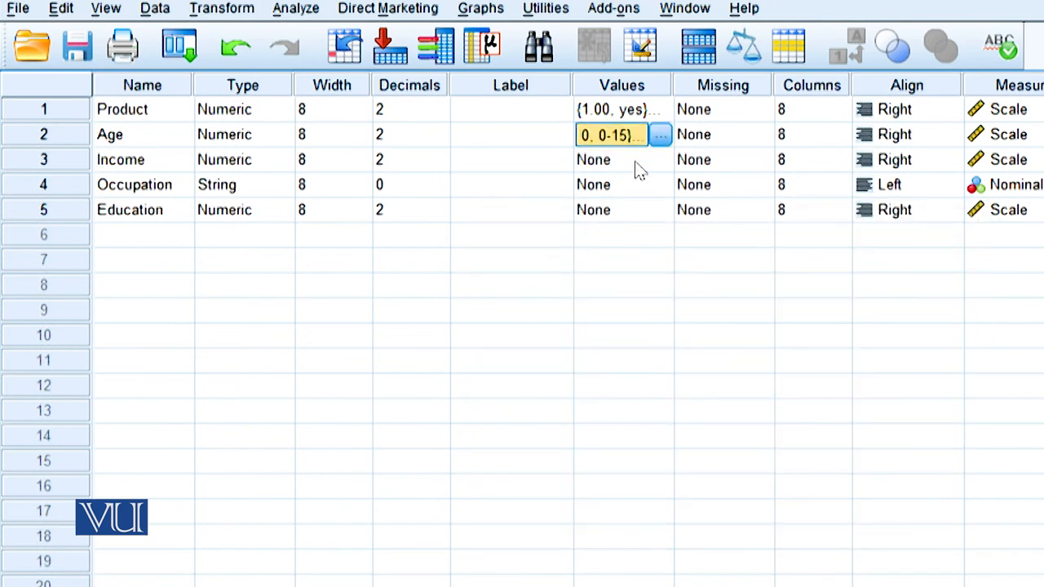
pyautogui.moveTo(649, 177)
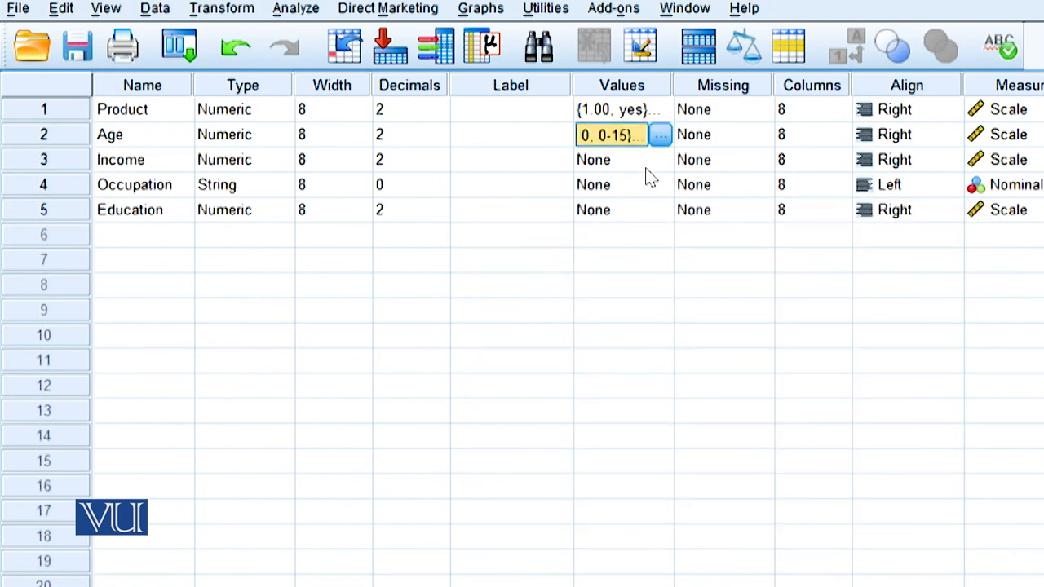
pyautogui.moveTo(657, 213)
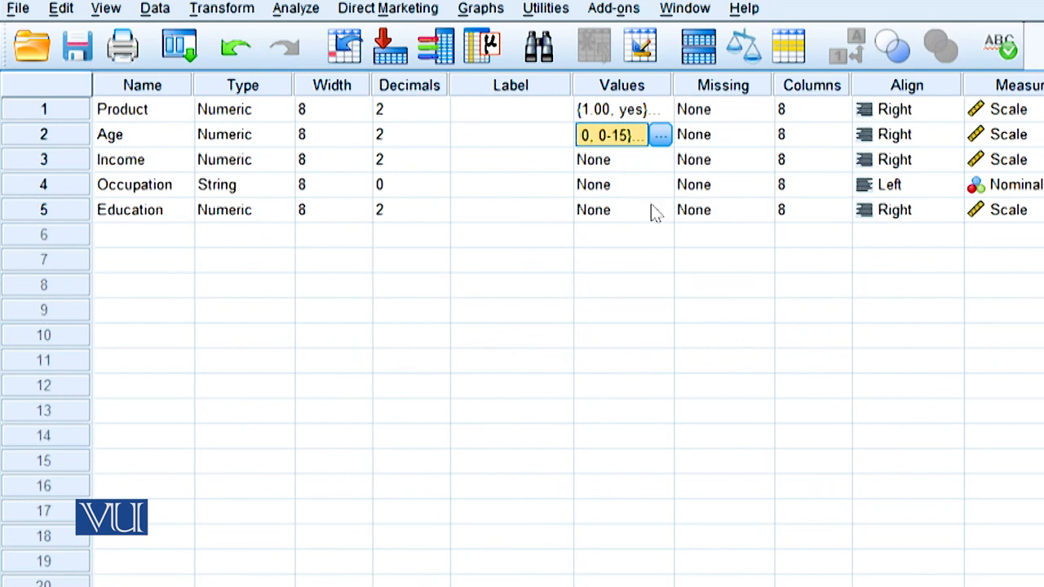
pyautogui.moveTo(669, 226)
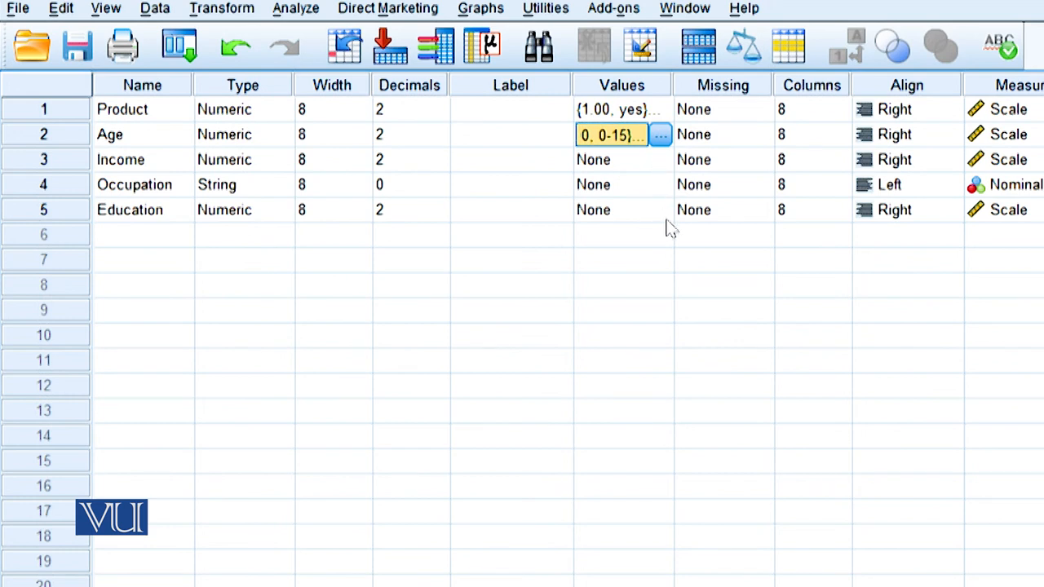
pyautogui.moveTo(510, 178)
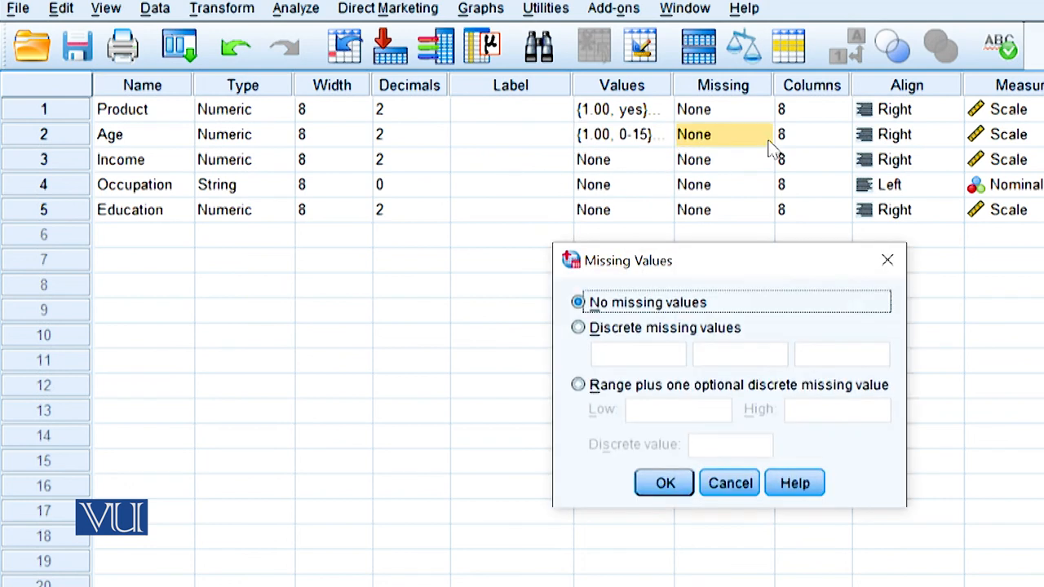
# - Define -99 as a discrete missing value for Age
pyautogui.click(577, 327)
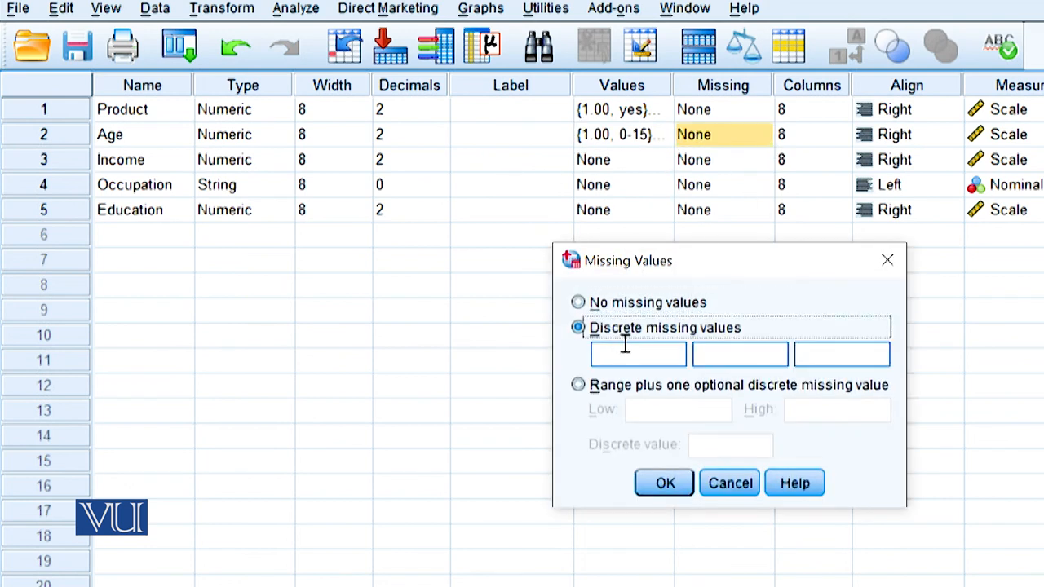
pyautogui.click(638, 353)
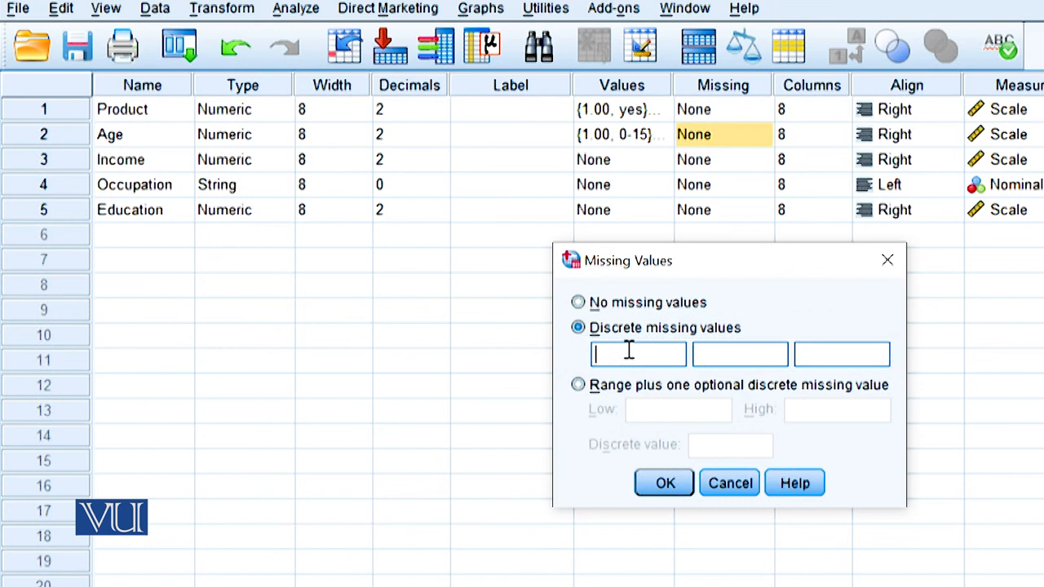
pyautogui.write('-99')
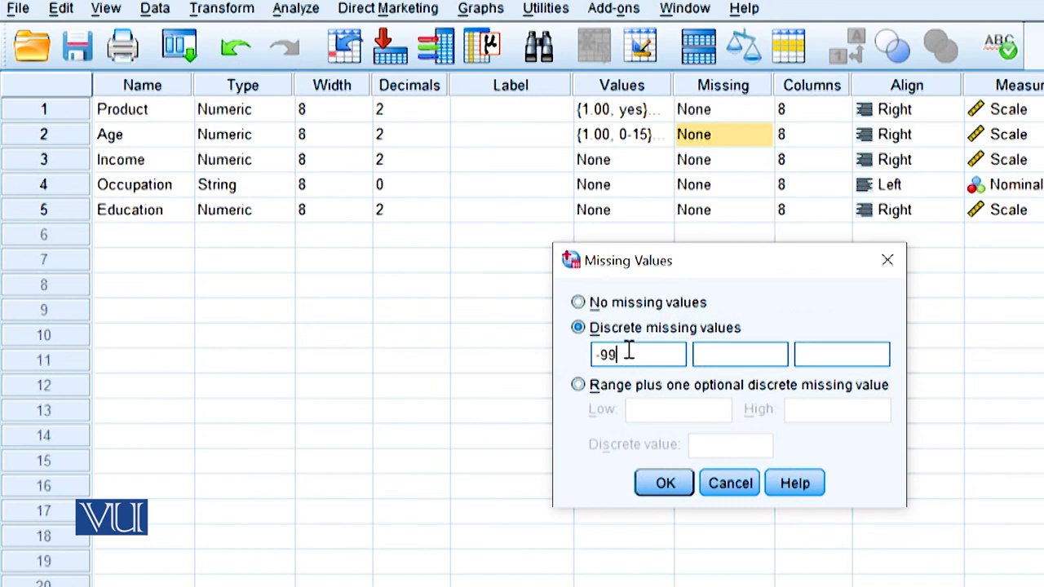
pyautogui.moveTo(679, 455)
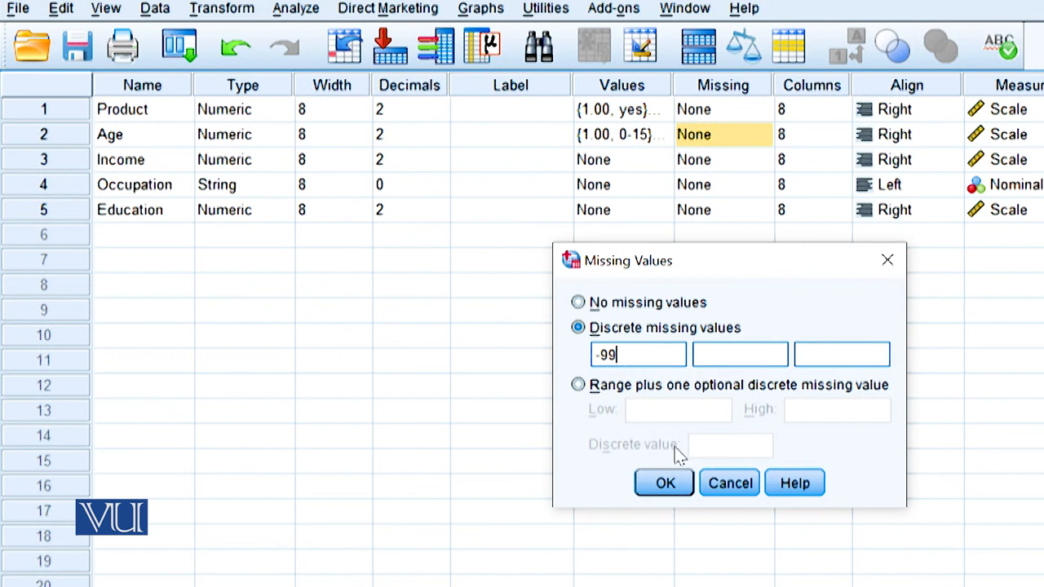
pyautogui.click(663, 483)
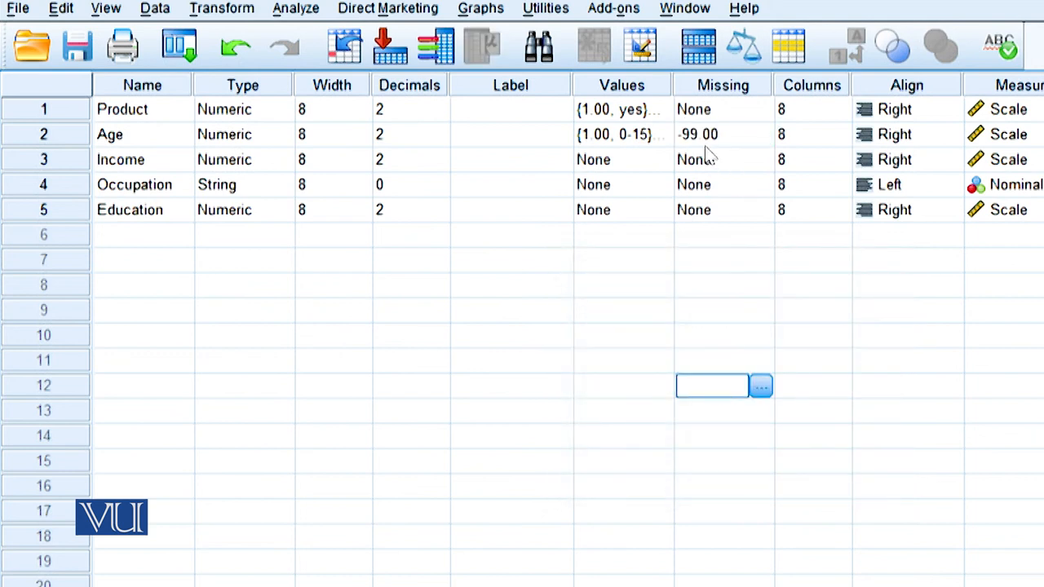
# - Copy Age's -99 missing value to Product, Income and Education, dismissing the mismatch warning
pyautogui.click(723, 133)
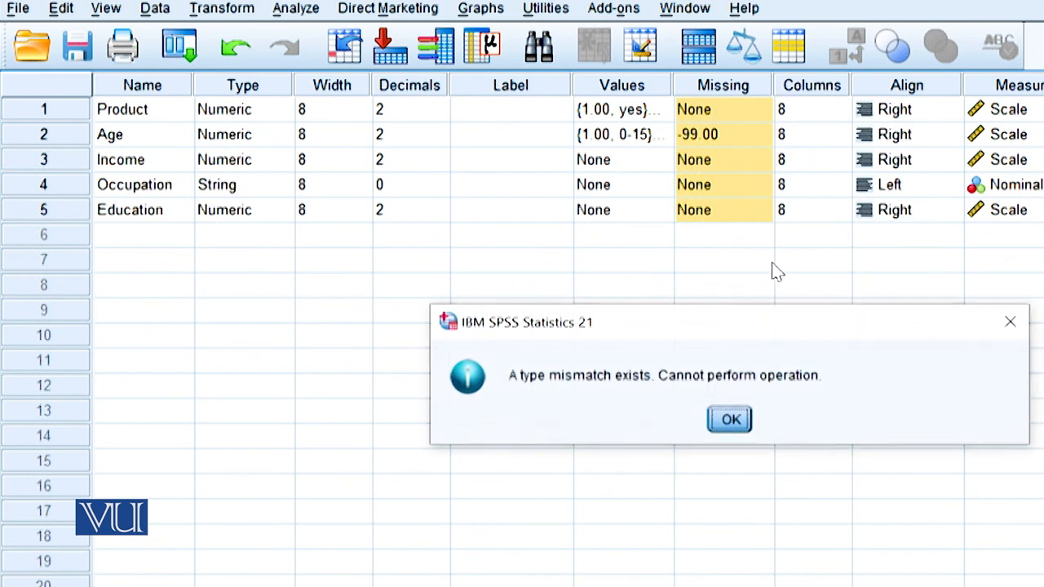
pyautogui.click(729, 419)
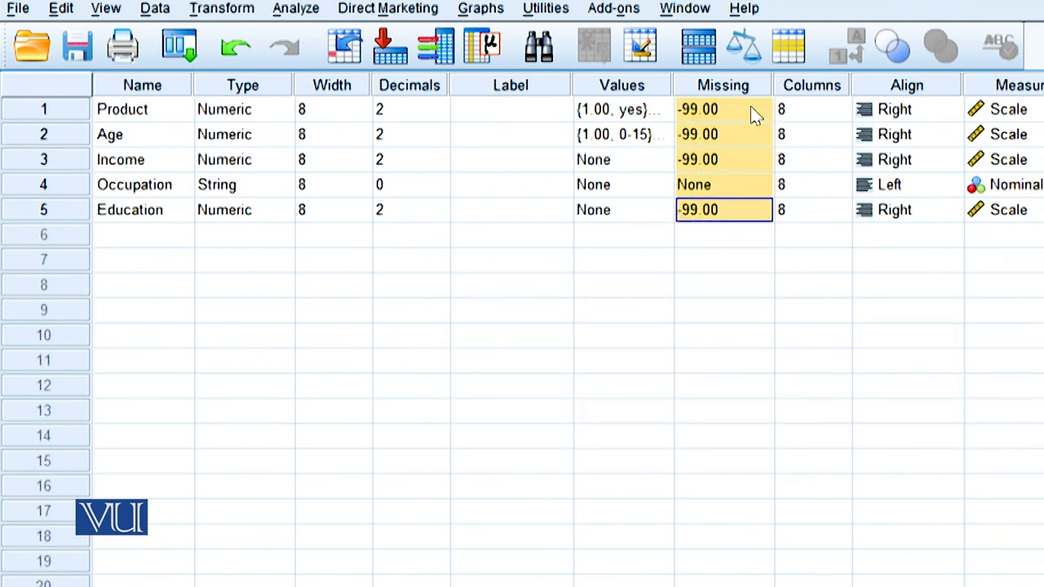
pyautogui.rightClick(722, 185)
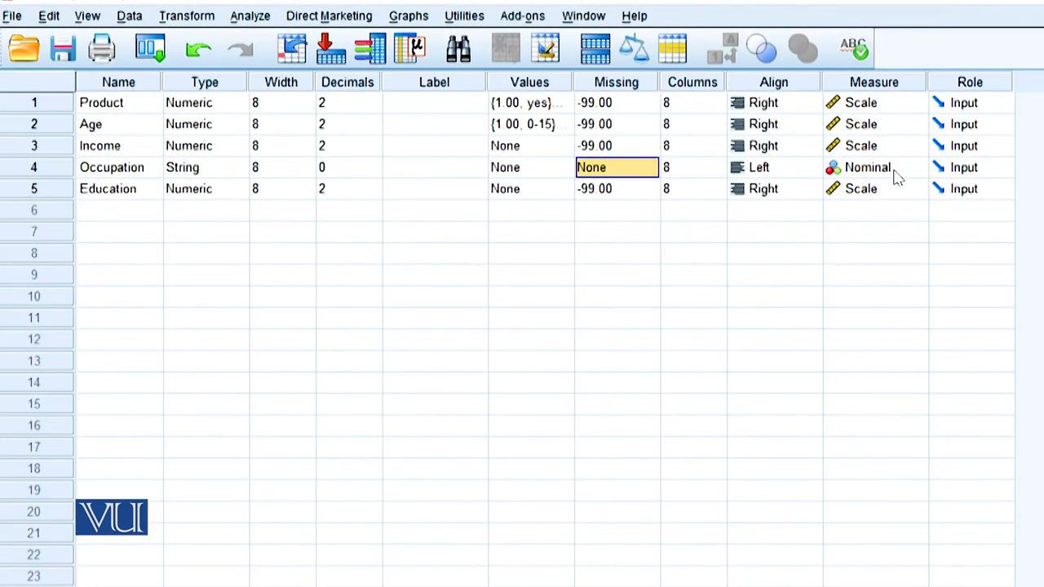
pyautogui.moveTo(503, 124)
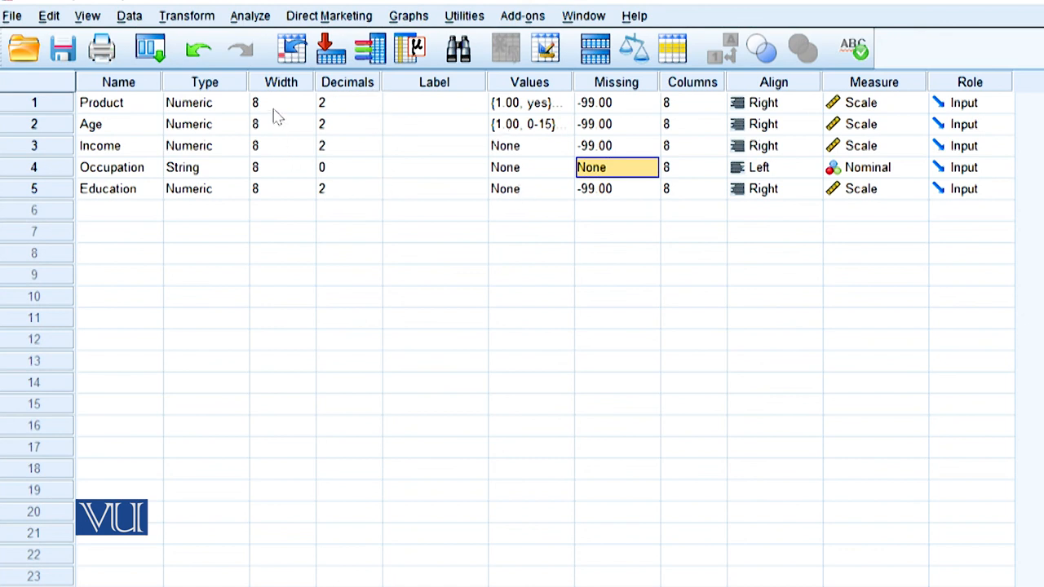
pyautogui.moveTo(724, 181)
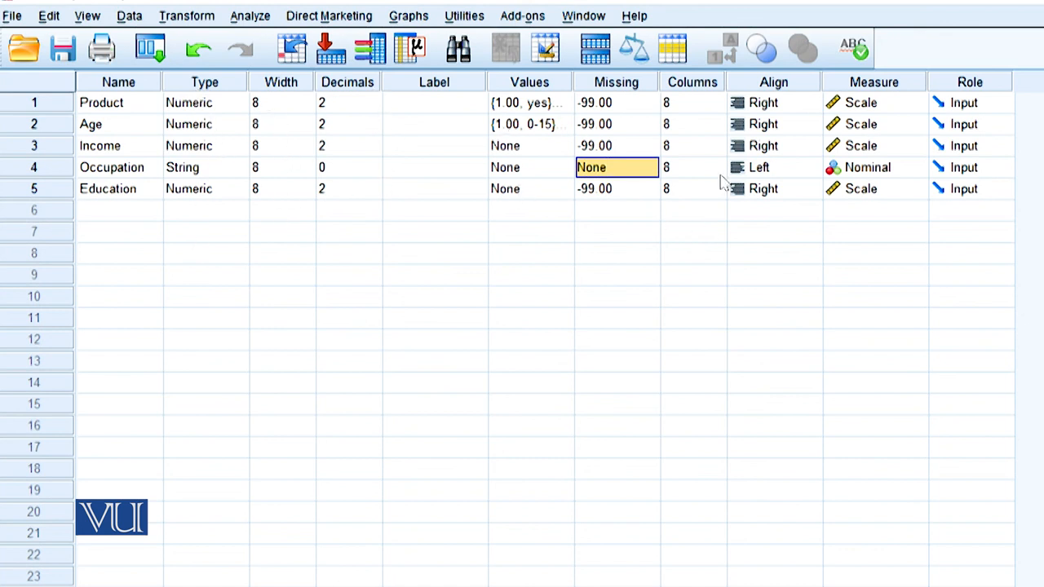
pyautogui.moveTo(946, 196)
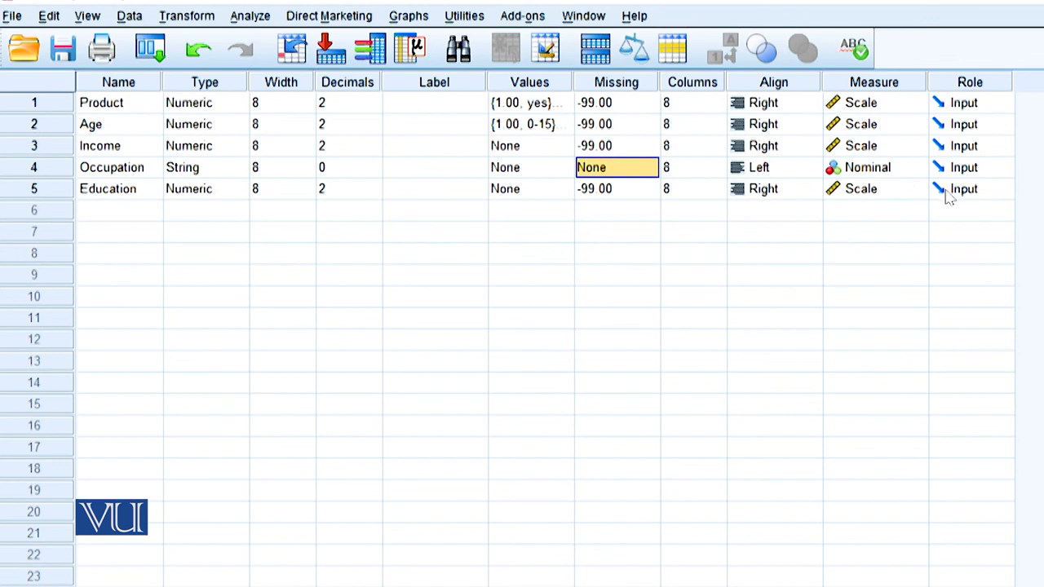
# - Switch to Data View to display the five entered cases
pyautogui.click(33, 558)
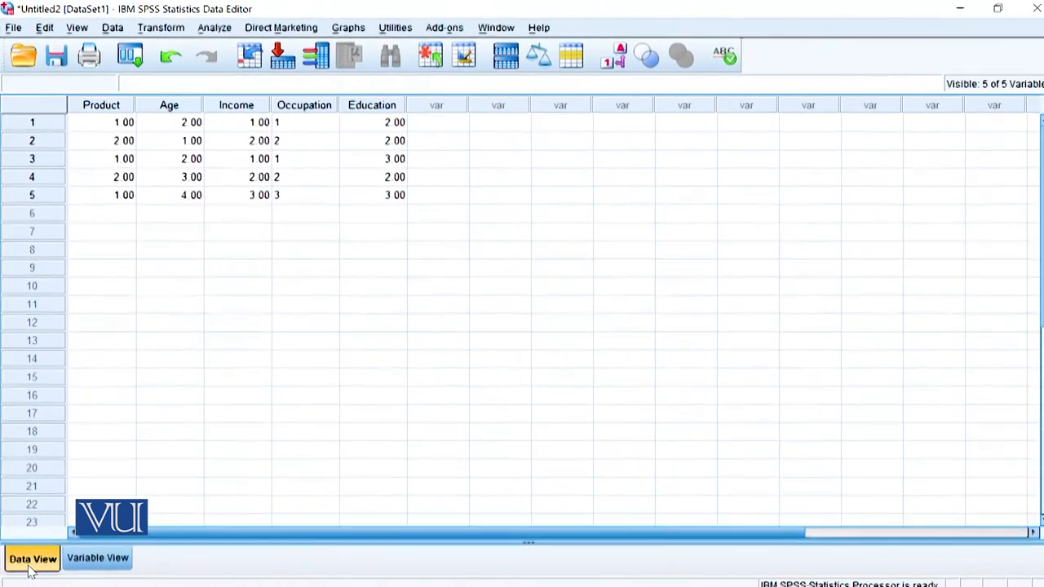